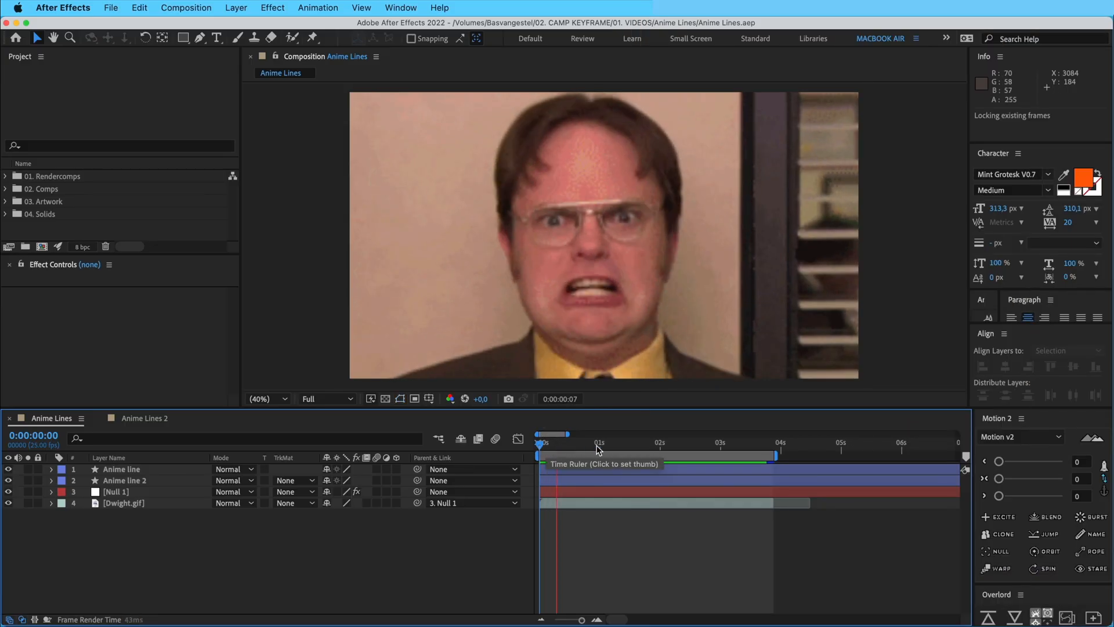
- Preview the finished Anime Lines comp, then bring up Anime Lines 2 with only the footage
{"action": "left_click", "coordinate": [634, 450]}
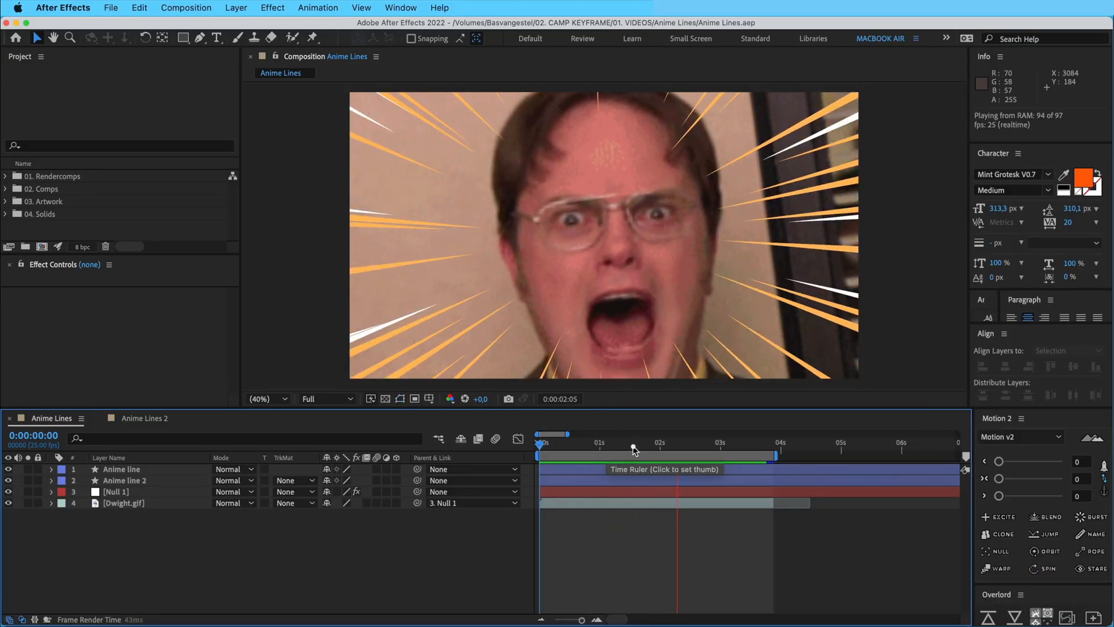
{"action": "left_click", "coordinate": [561, 442]}
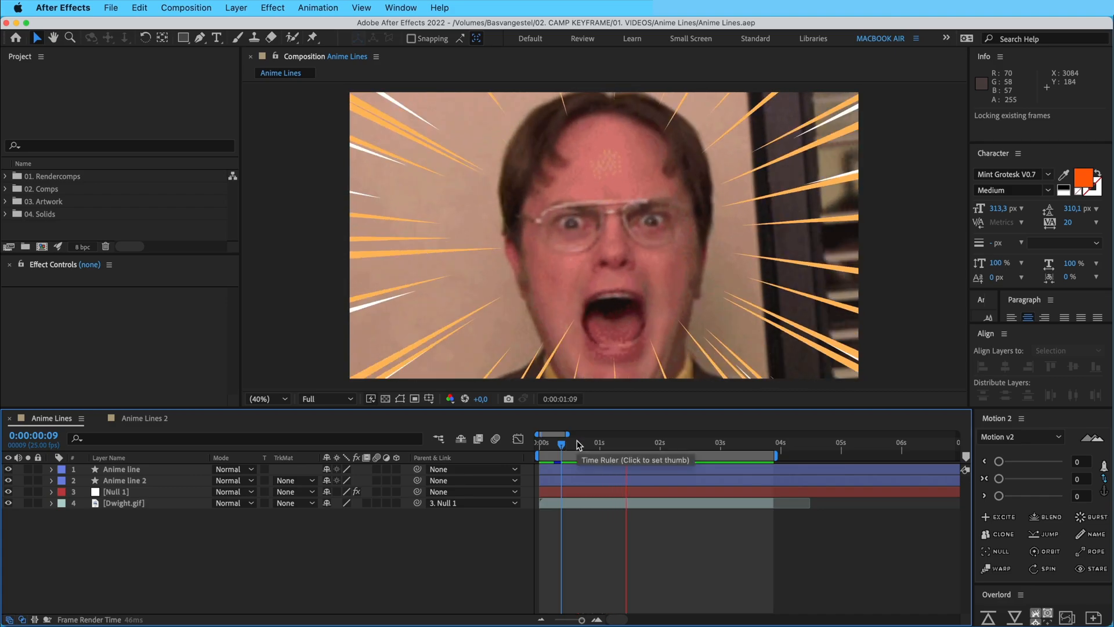
{"action": "left_click", "coordinate": [739, 434]}
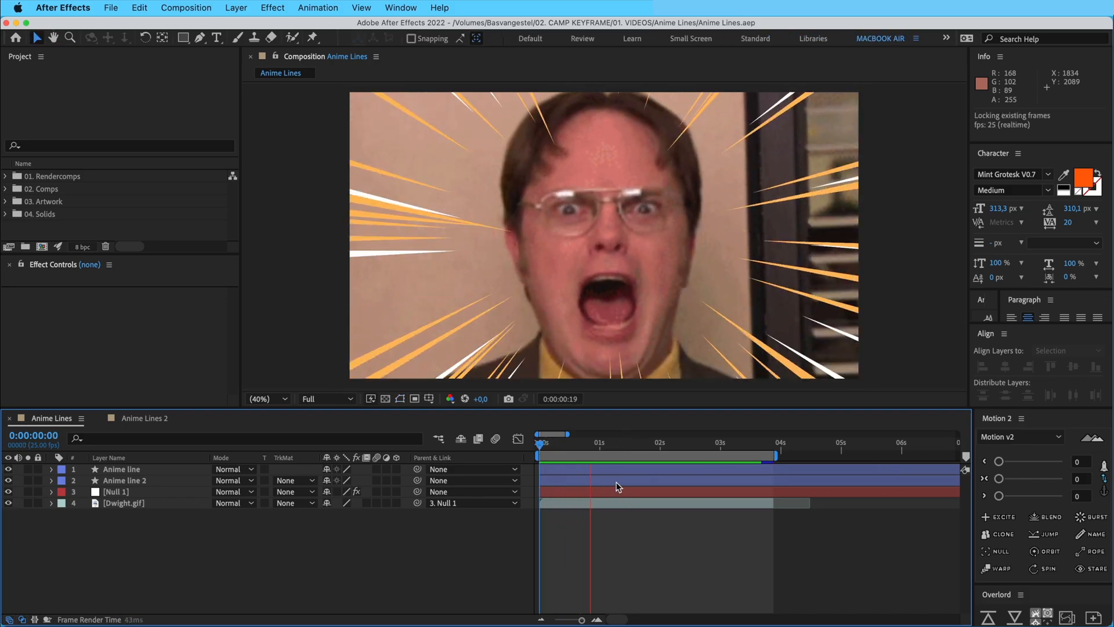
{"action": "left_click", "coordinate": [686, 440]}
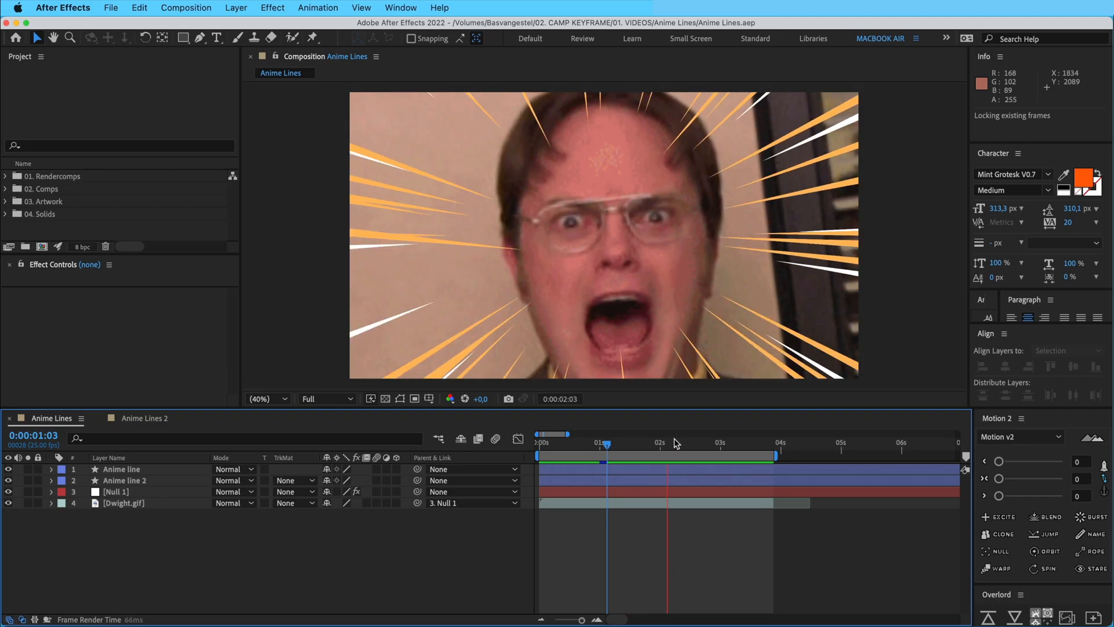
{"action": "left_click", "coordinate": [145, 418]}
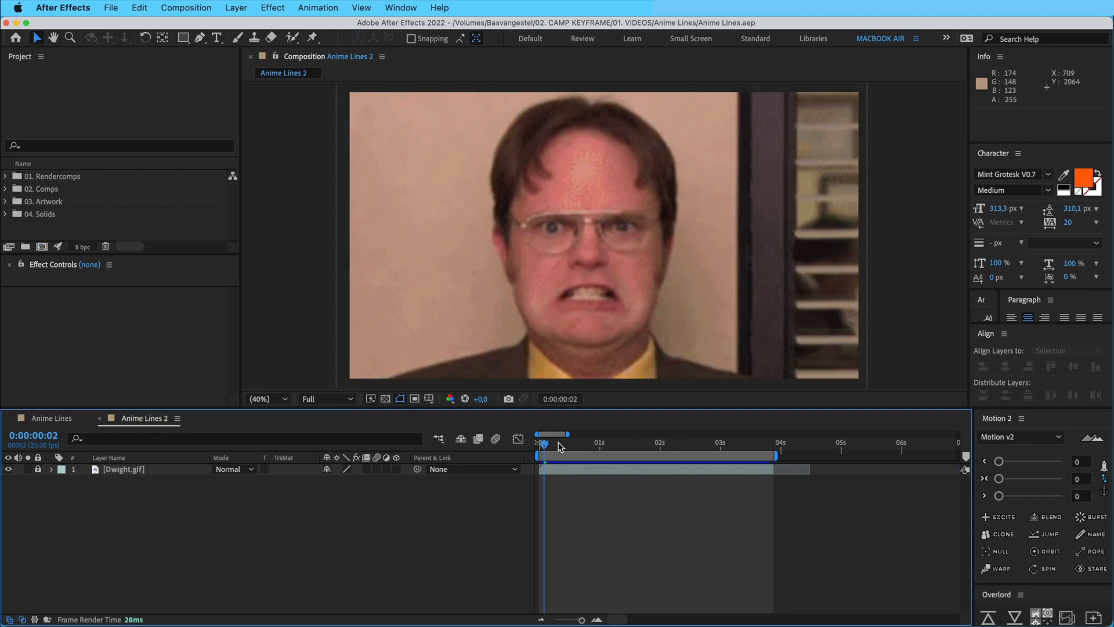
{"action": "key", "text": "space"}
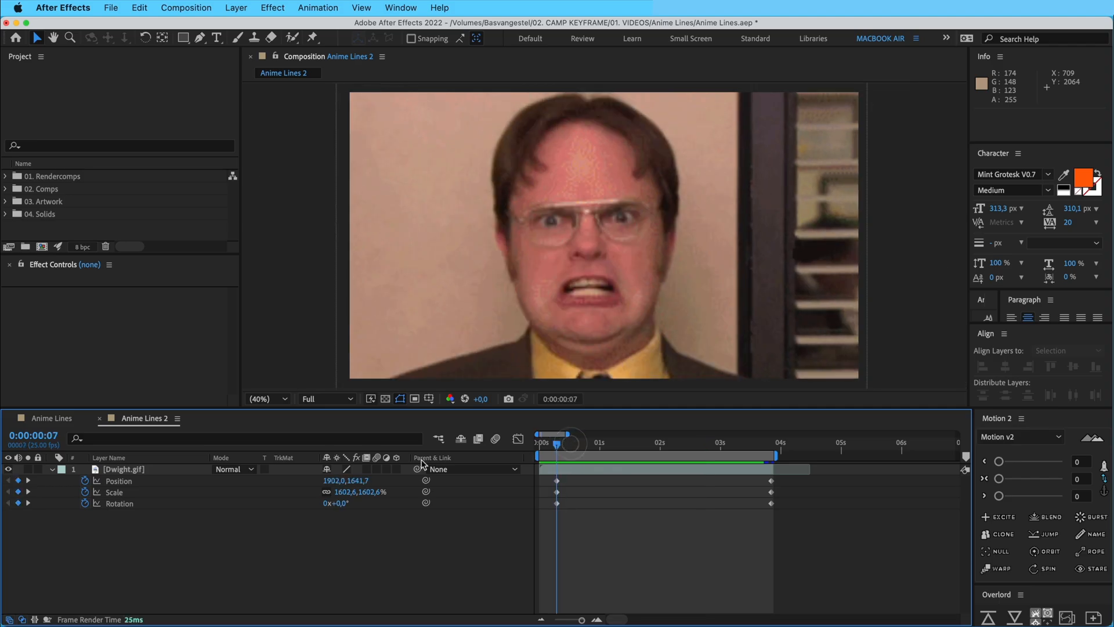
{"action": "left_click", "coordinate": [123, 469]}
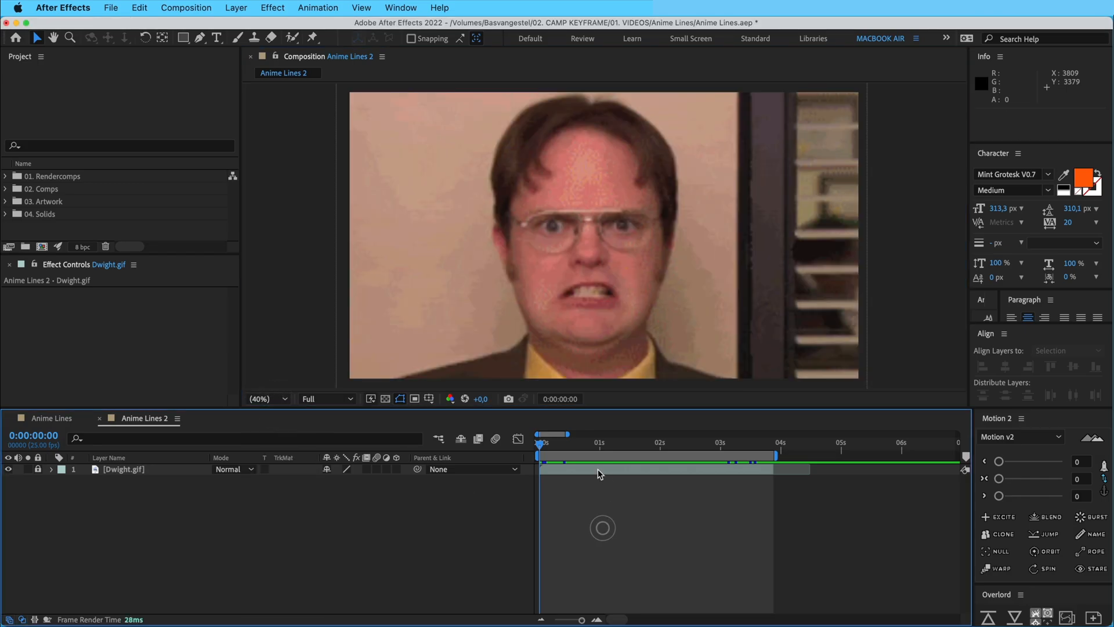
{"action": "mouse_move", "coordinate": [200, 38]}
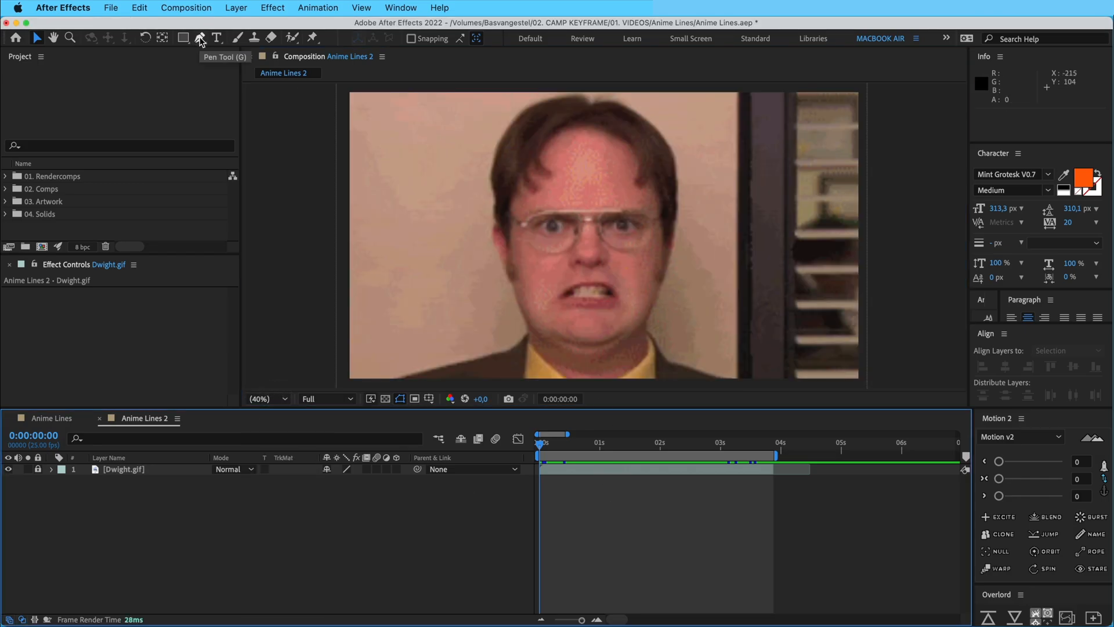
- Show title/action safe guides and pen a white three-point spike from the face past the right edge
{"action": "left_click", "coordinate": [200, 38]}
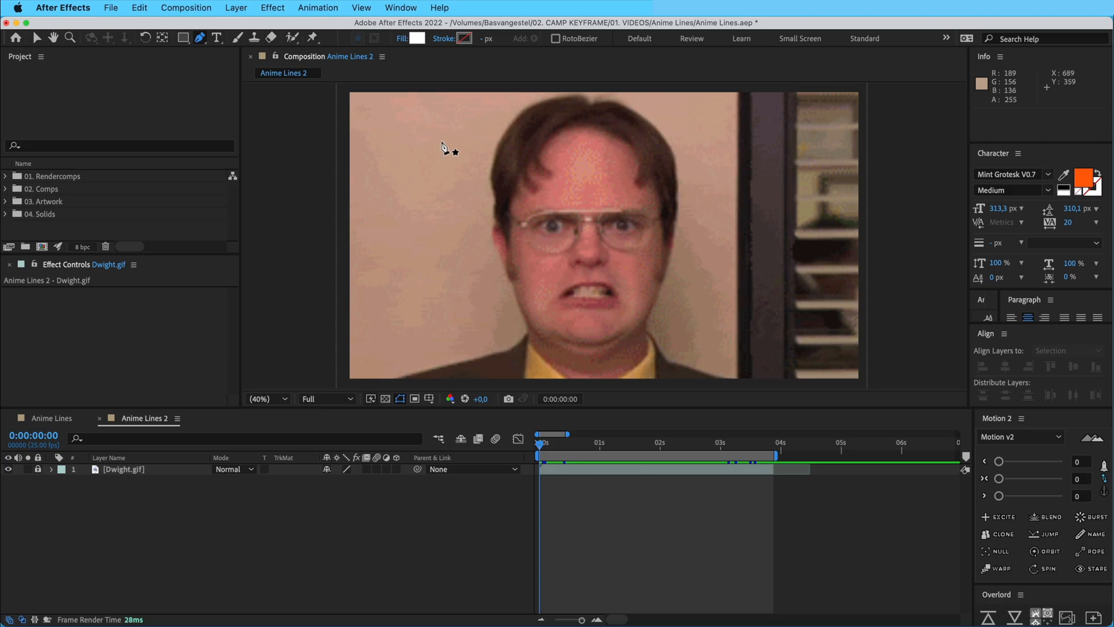
{"action": "left_click", "coordinate": [430, 398]}
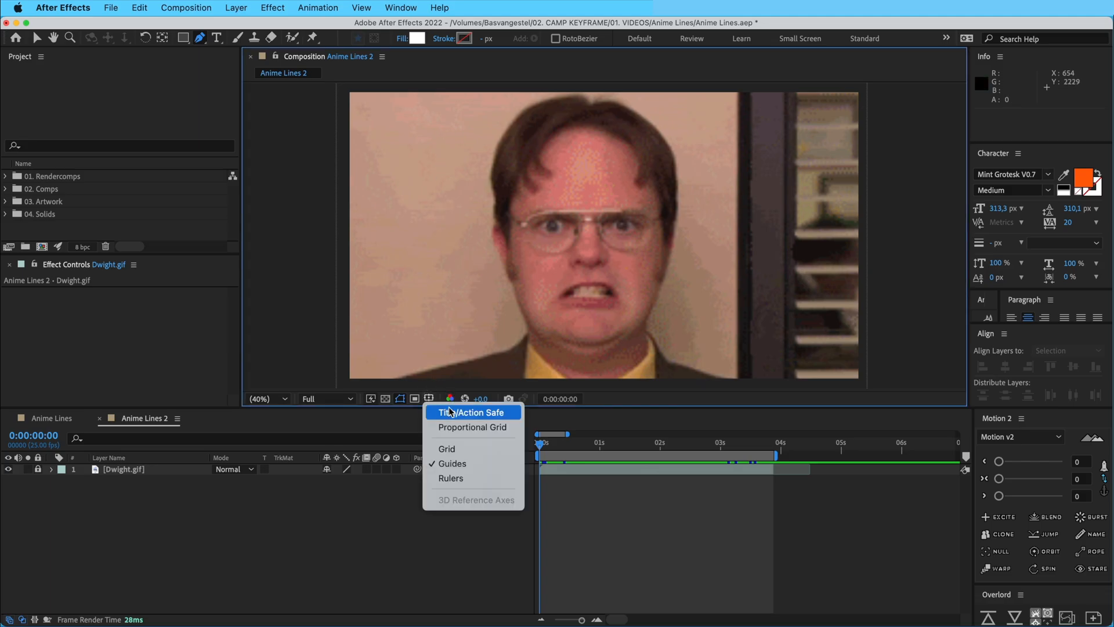
{"action": "left_click", "coordinate": [470, 412]}
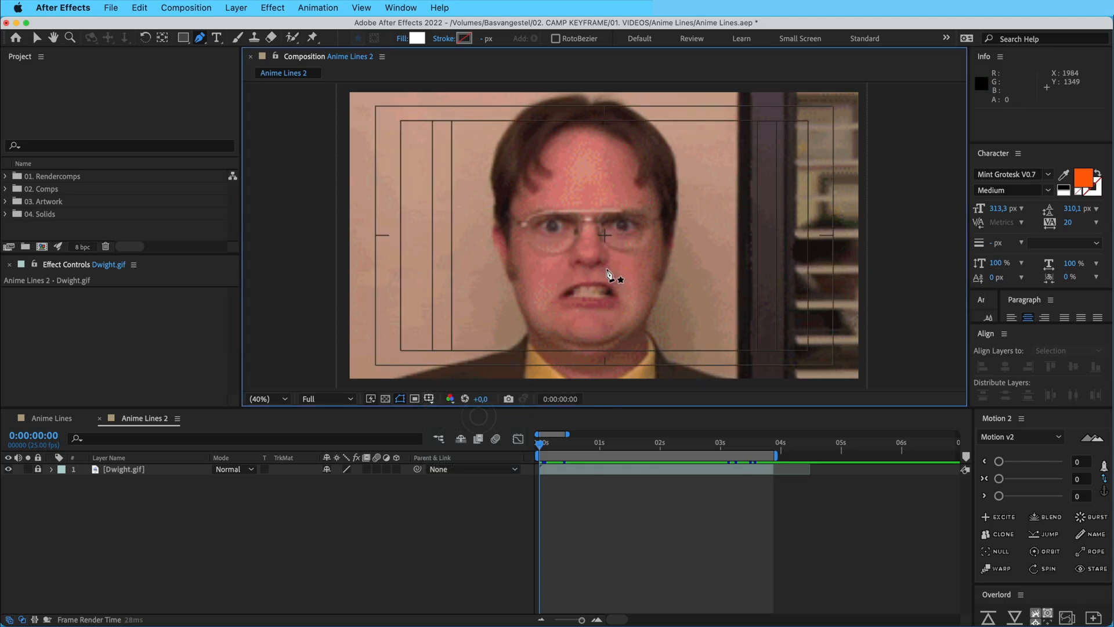
{"action": "mouse_move", "coordinate": [607, 241]}
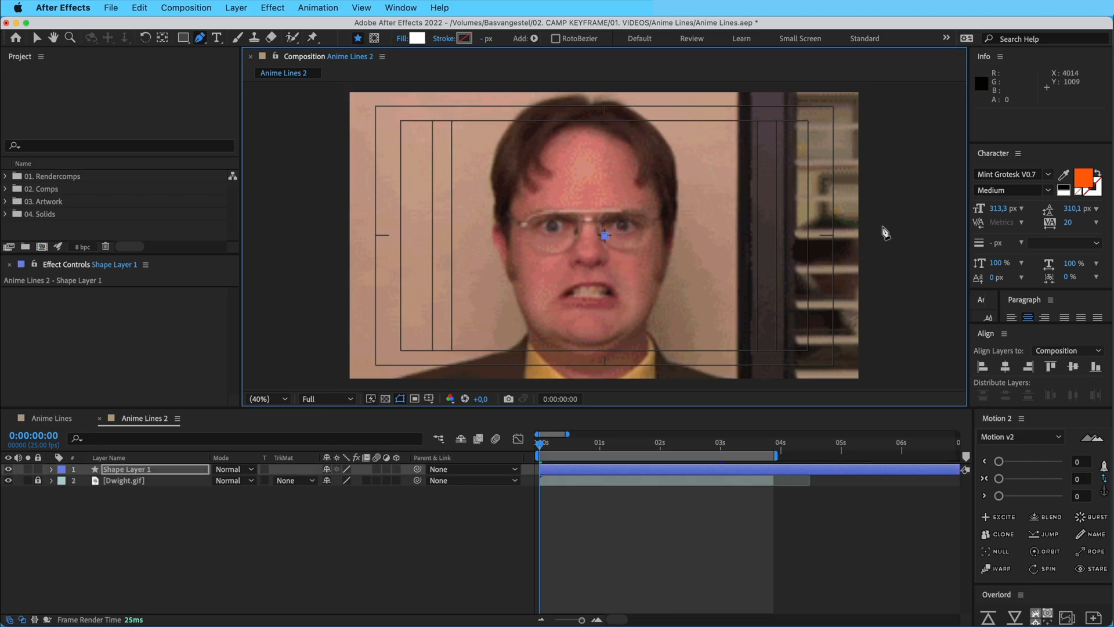
{"action": "left_click_drag", "start_coordinate": [603, 237], "coordinate": [920, 225]}
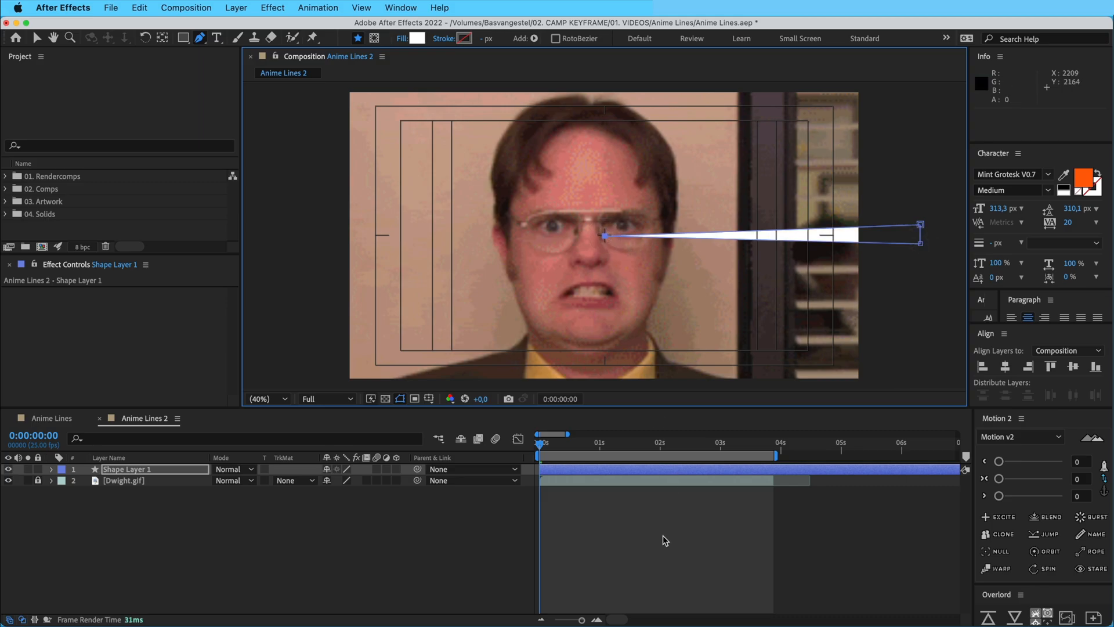
{"action": "left_click", "coordinate": [431, 398]}
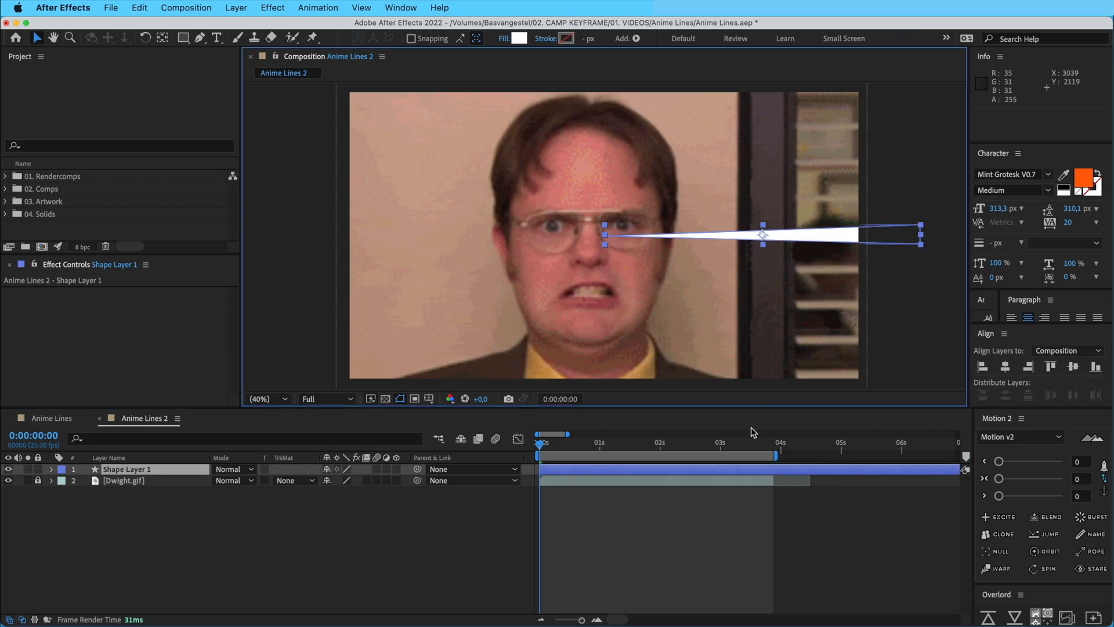
- Rename the shape layer 'Anime line' and add a Repeater to its contents, exposing its settings
{"action": "double_click", "coordinate": [128, 469]}
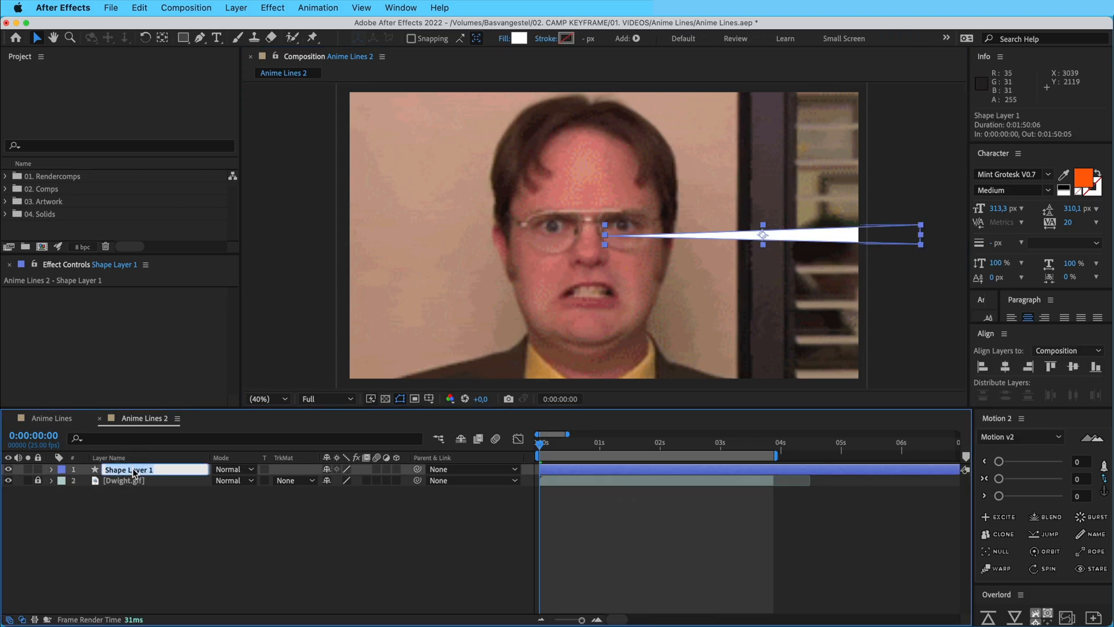
{"action": "type", "text": "Anime line"}
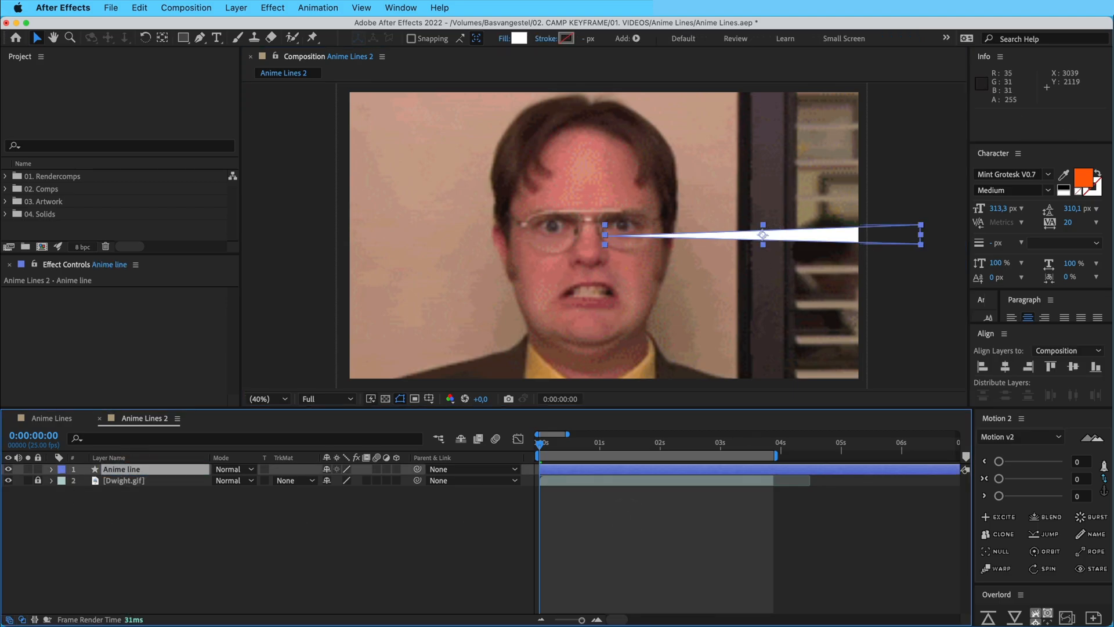
{"action": "left_click", "coordinate": [50, 469]}
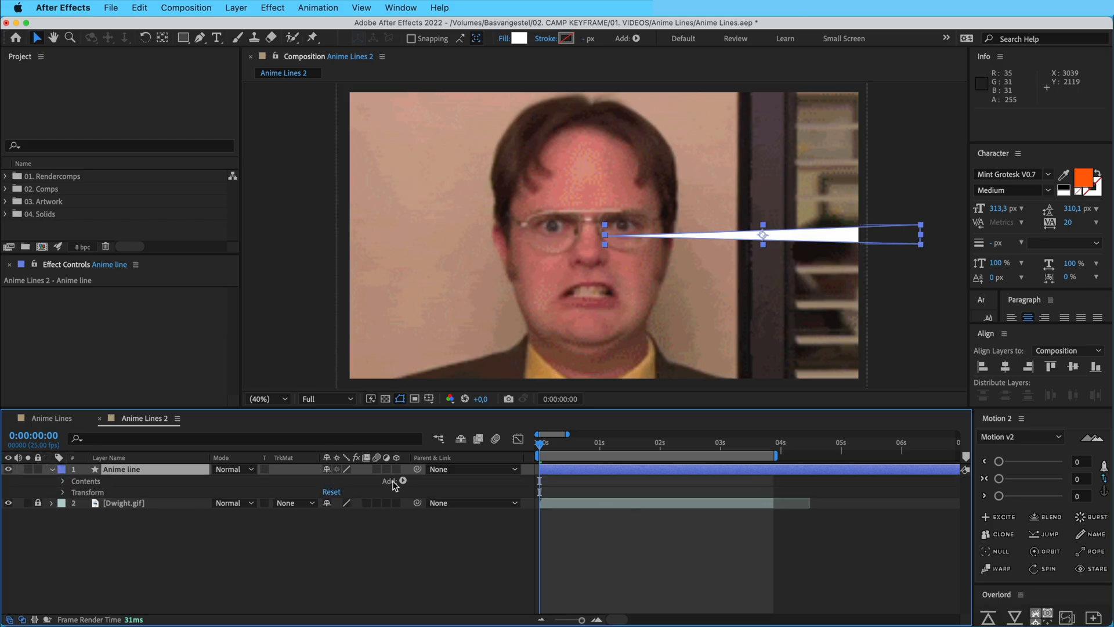
{"action": "left_click", "coordinate": [390, 481]}
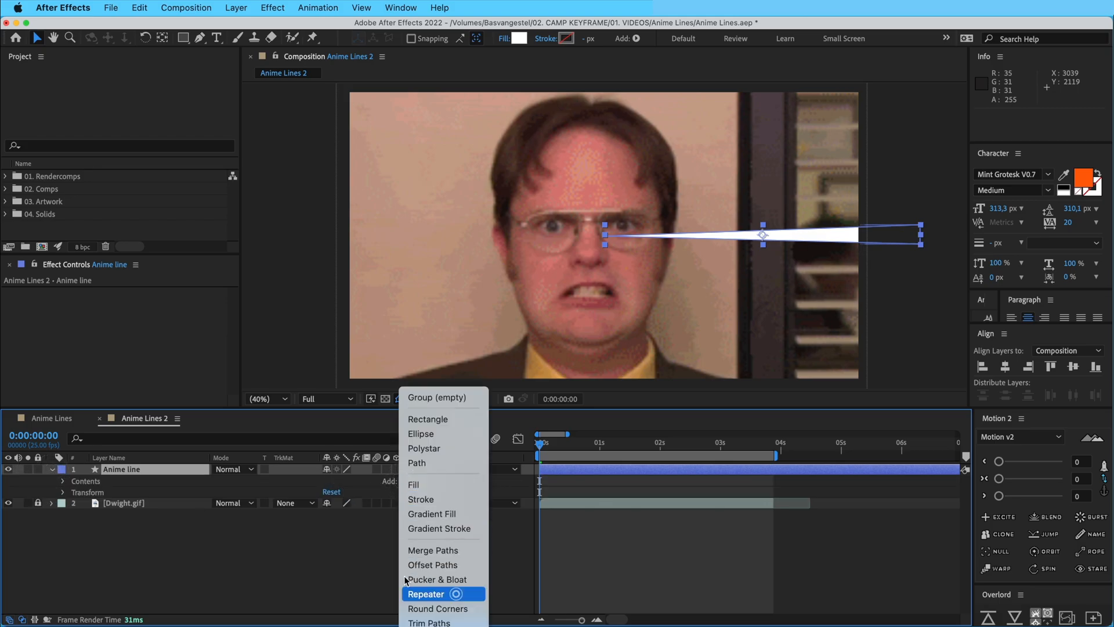
{"action": "left_click", "coordinate": [426, 593]}
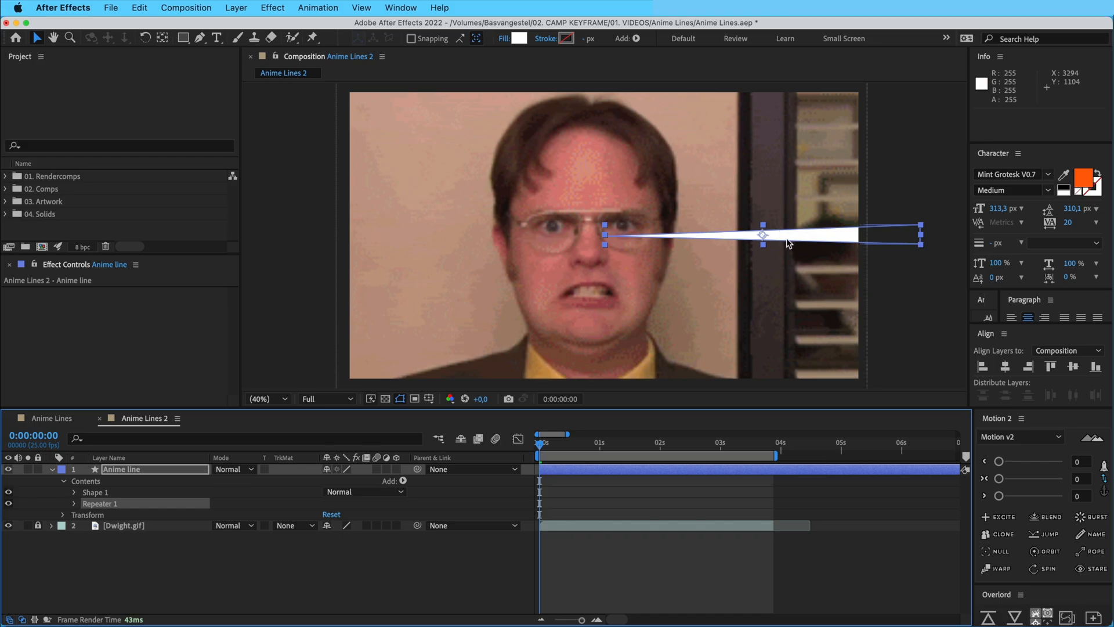
{"action": "mouse_move", "coordinate": [77, 507]}
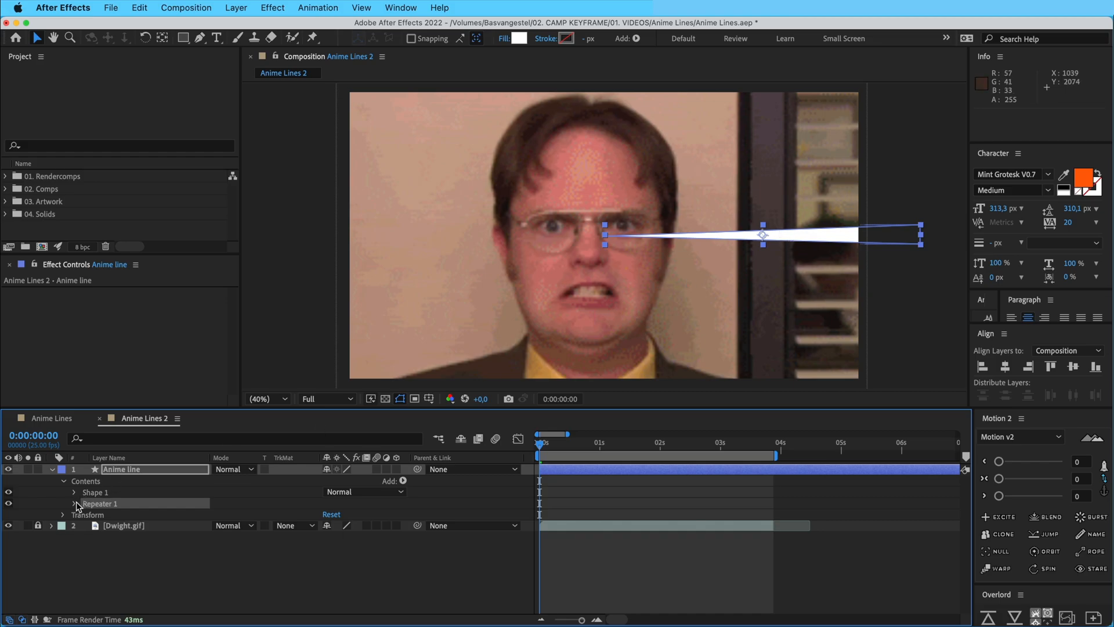
{"action": "left_click", "coordinate": [73, 504]}
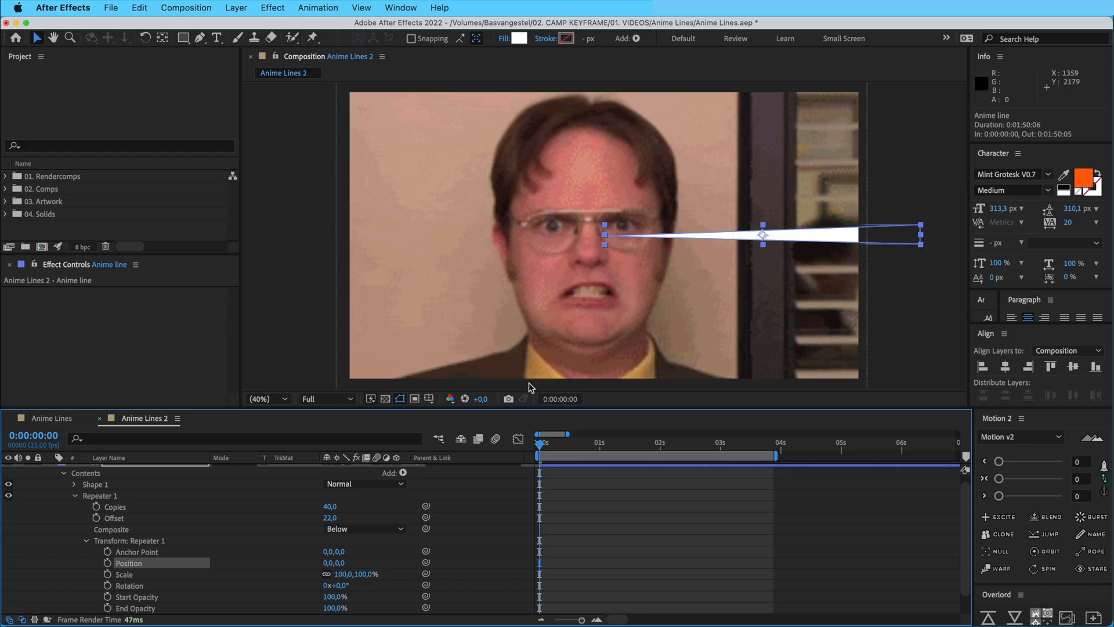
- Set Repeater copies 36, offset 106, rotation 29°, and drag the inner vertex toward the edge
{"action": "scroll", "scroll_direction": "down", "scroll_amount": 3}
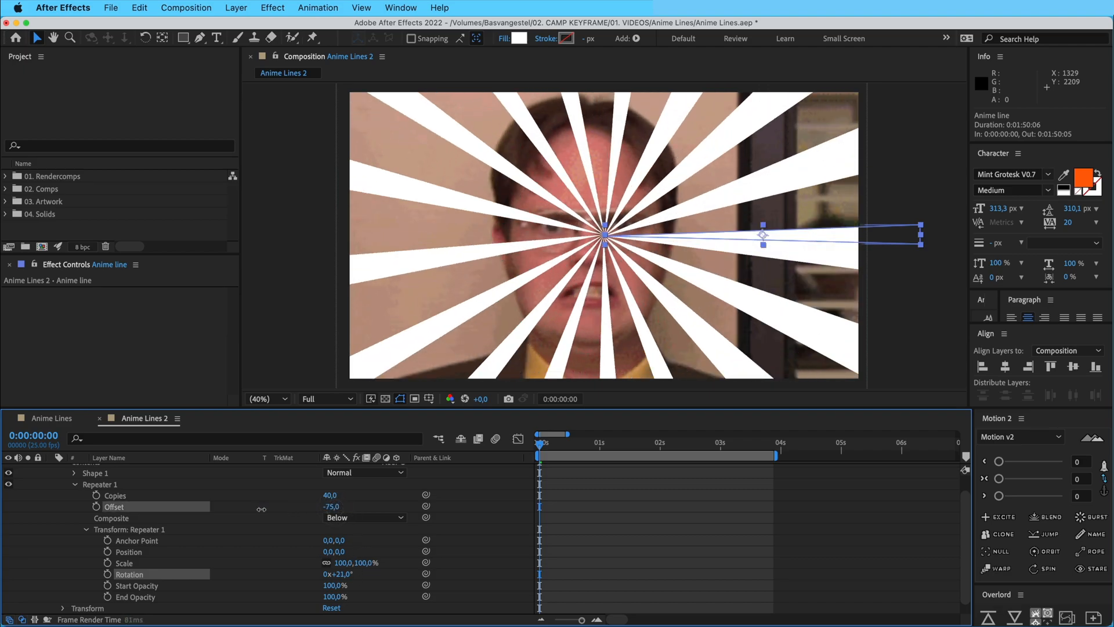
{"action": "double_click", "coordinate": [331, 507]}
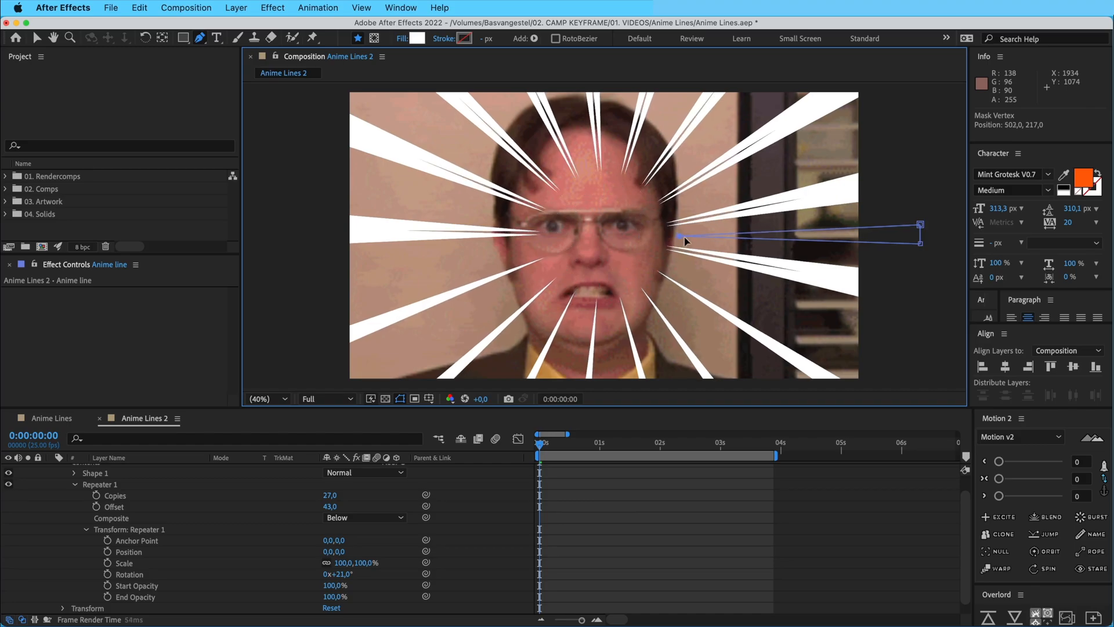
{"action": "left_click_drag", "start_coordinate": [678, 238], "coordinate": [719, 237]}
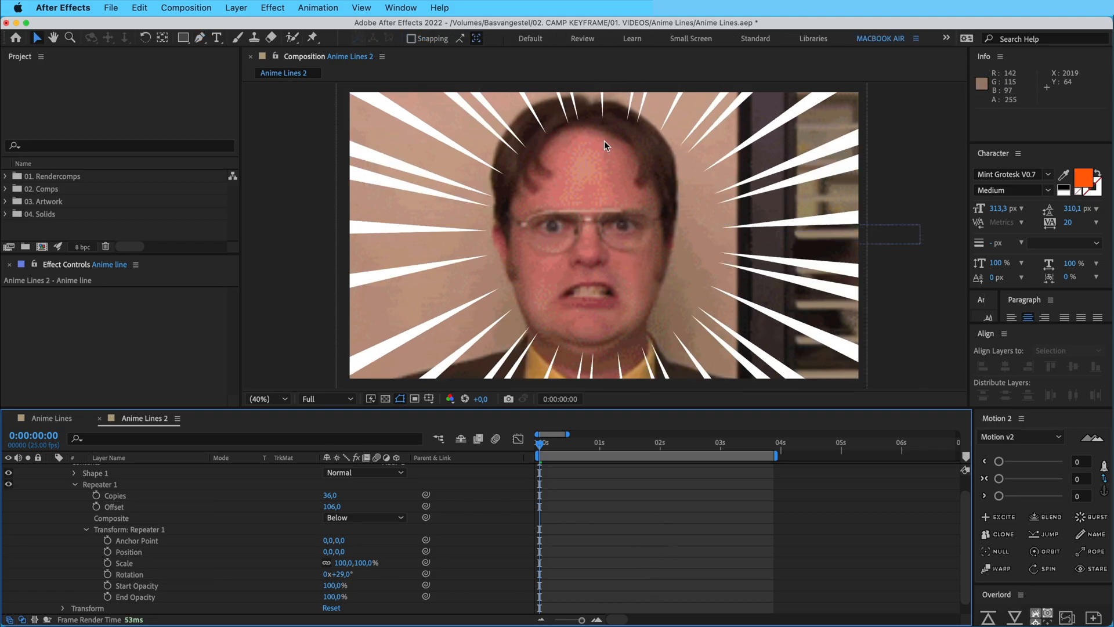
{"action": "left_click", "coordinate": [332, 507]}
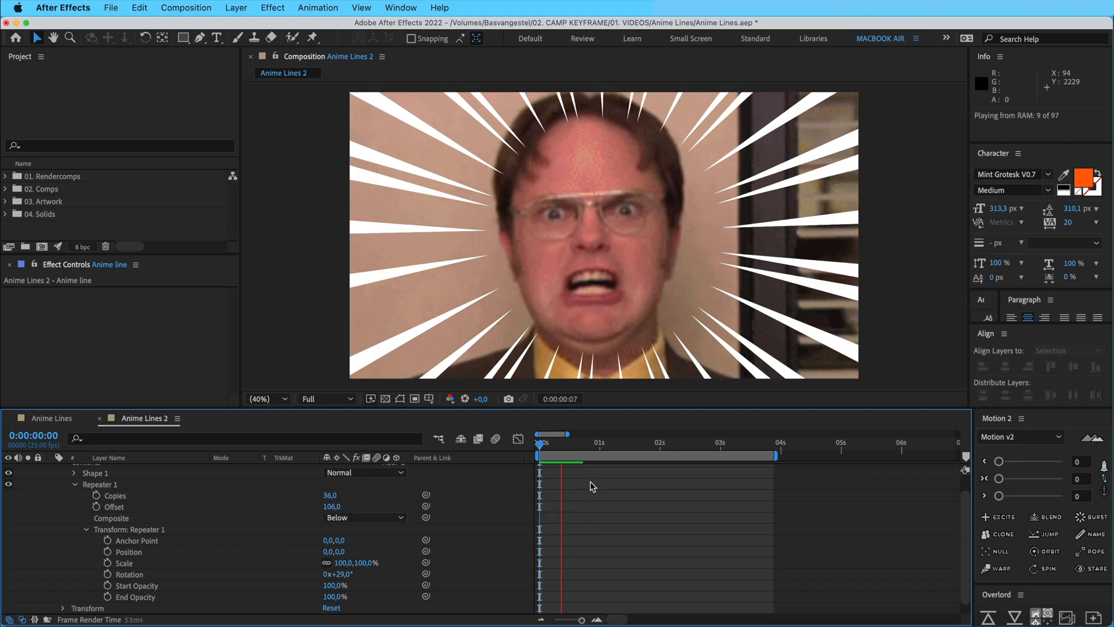
{"action": "left_click", "coordinate": [544, 436]}
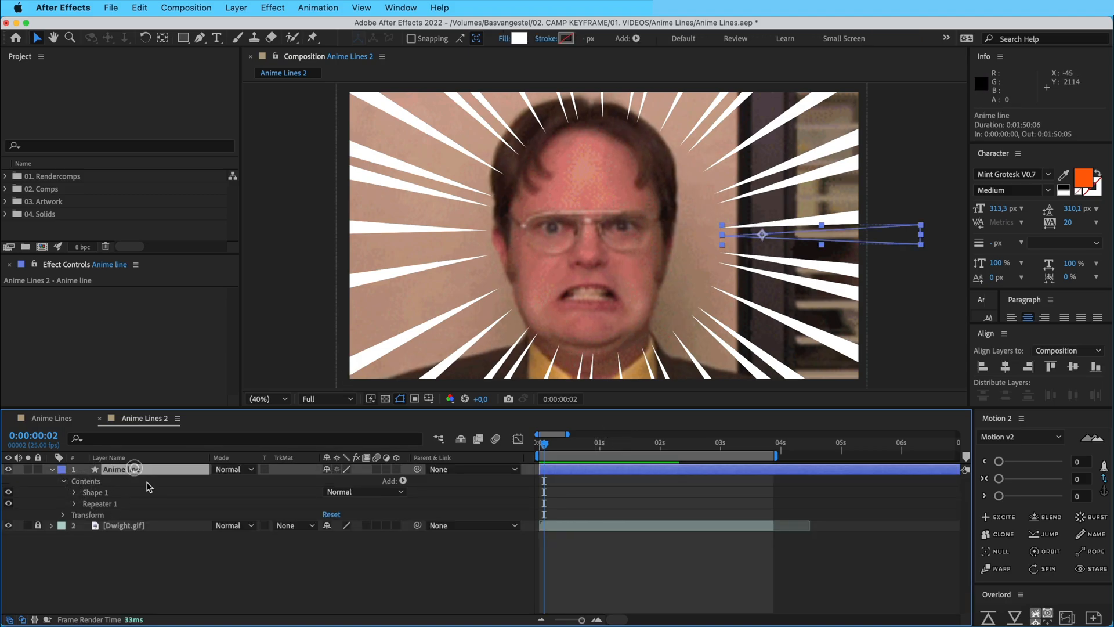
- Add a Wiggle Transform below the Repeater: 10 wiggles/second, scale 0%, rotation 24°
{"action": "left_click", "coordinate": [402, 481]}
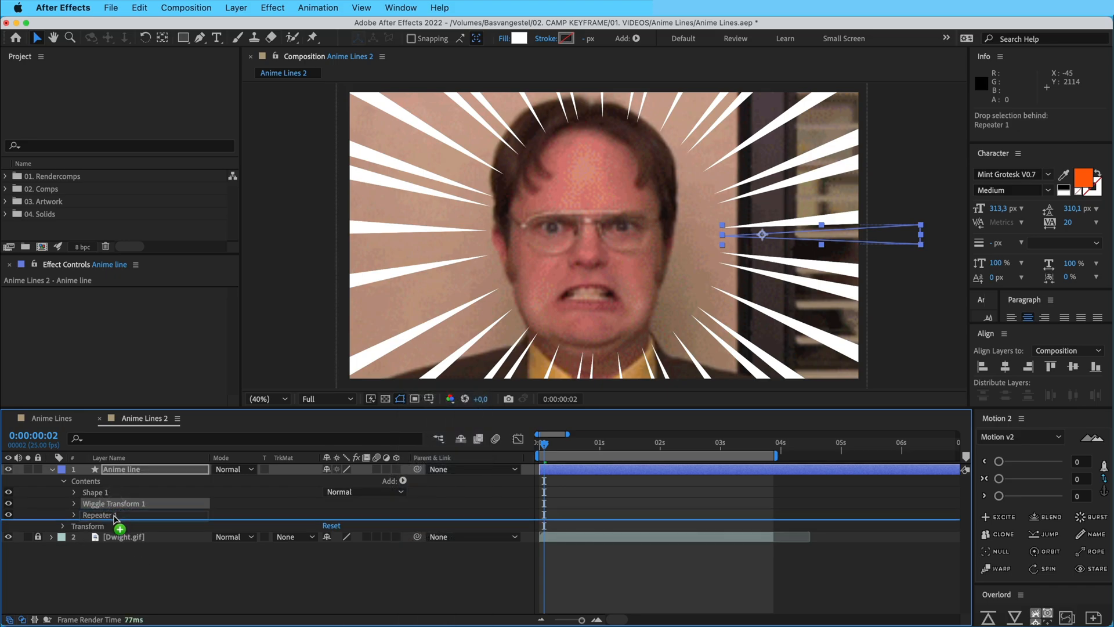
{"action": "left_click", "coordinate": [73, 515]}
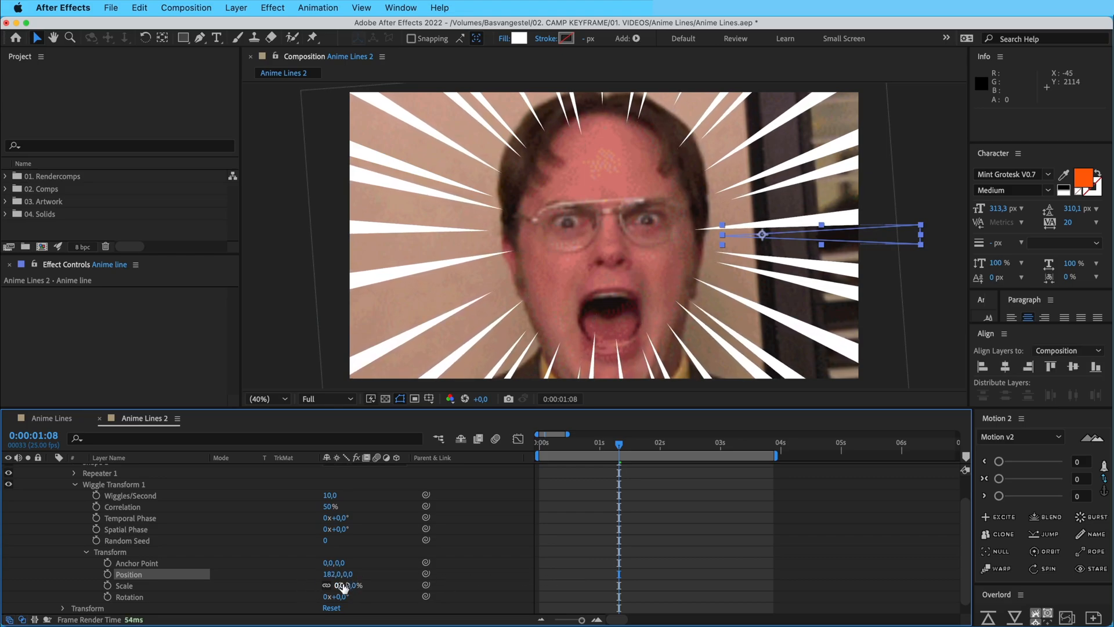
{"action": "left_click_drag", "start_coordinate": [335, 596], "coordinate": [348, 596]}
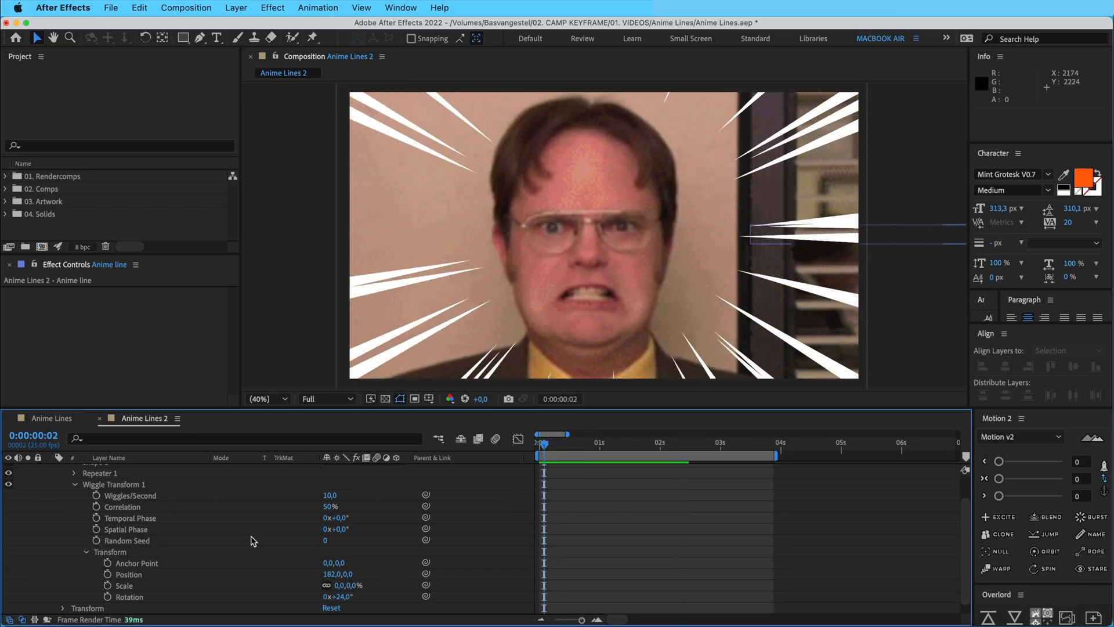
- Set the speed lines' fill to the mustard sampled from Dwight's shirt
{"action": "left_click", "coordinate": [122, 468]}
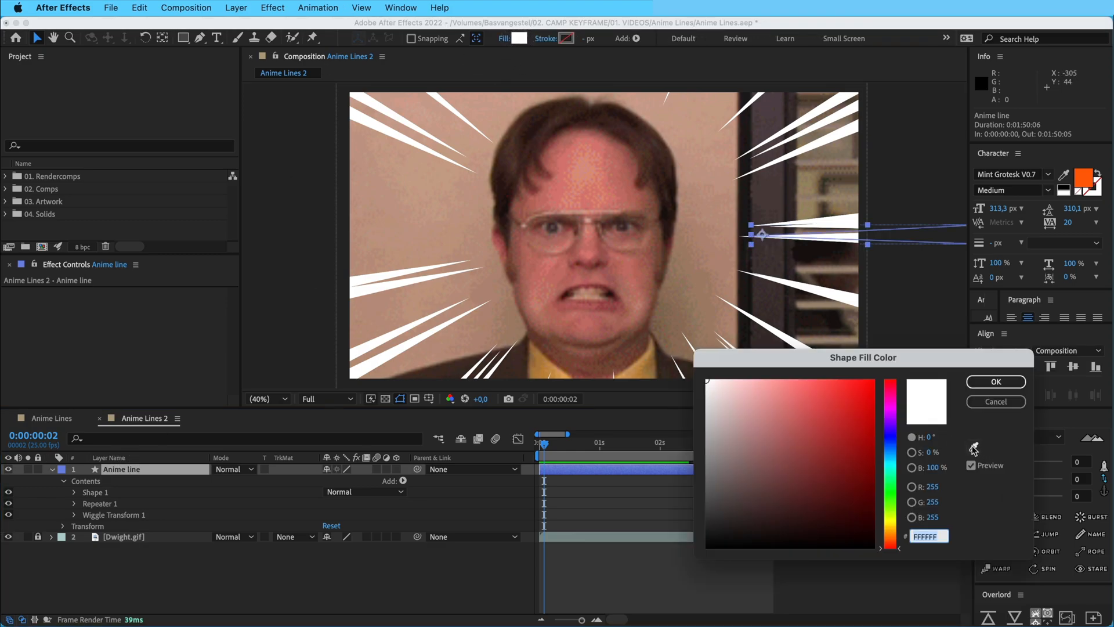
{"action": "left_click", "coordinate": [633, 370]}
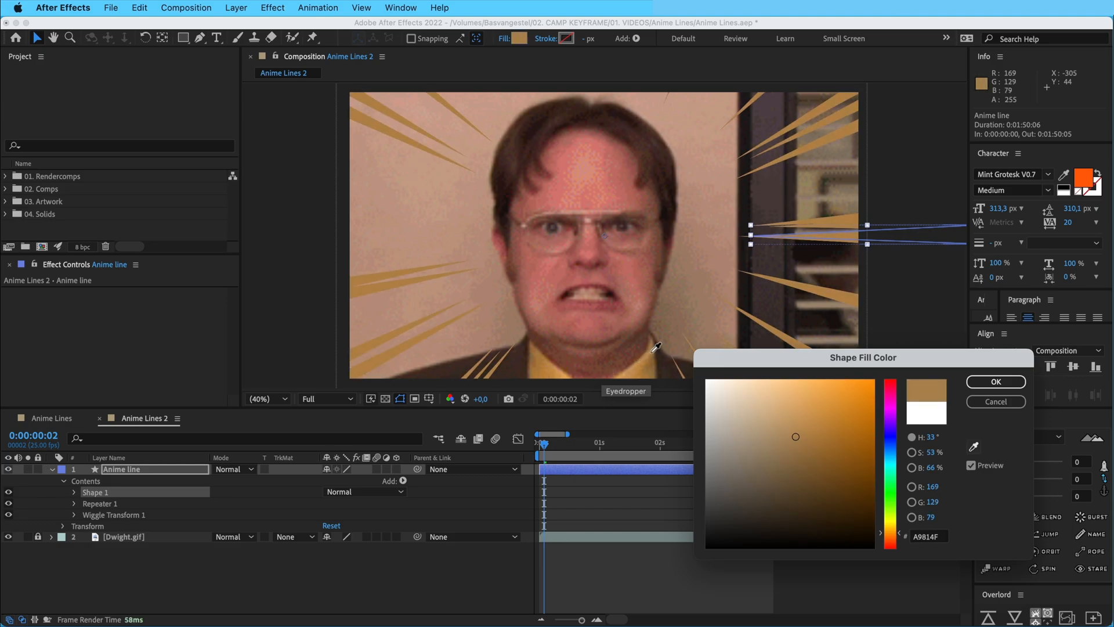
{"action": "left_click", "coordinate": [811, 410]}
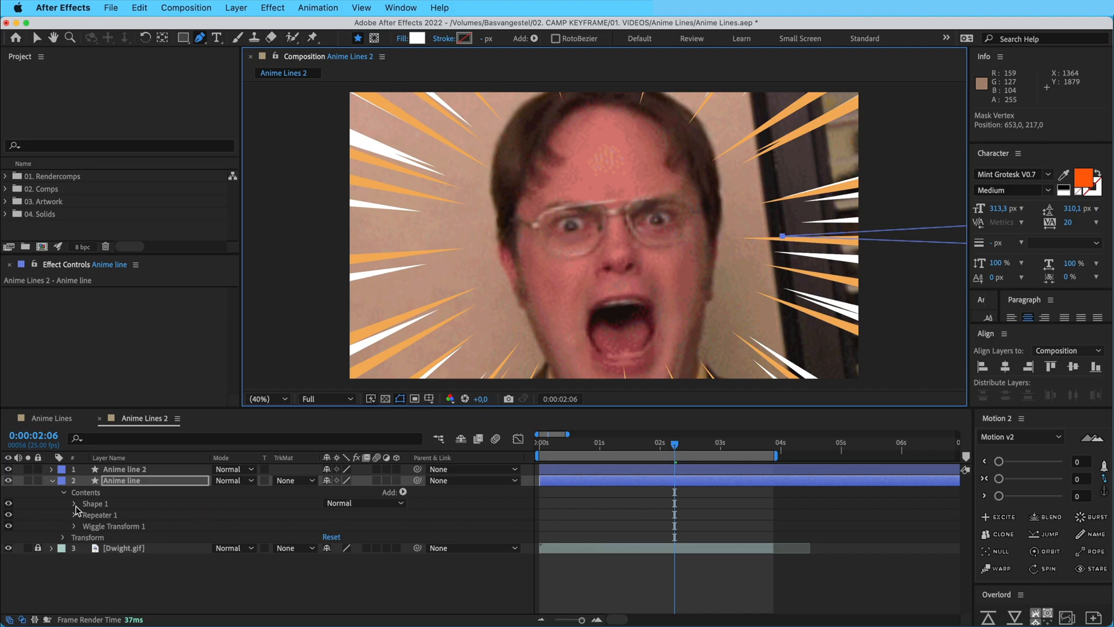
- Expand the duplicate line layer's contents and change its Repeater rotation offset
{"action": "left_click", "coordinate": [74, 514]}
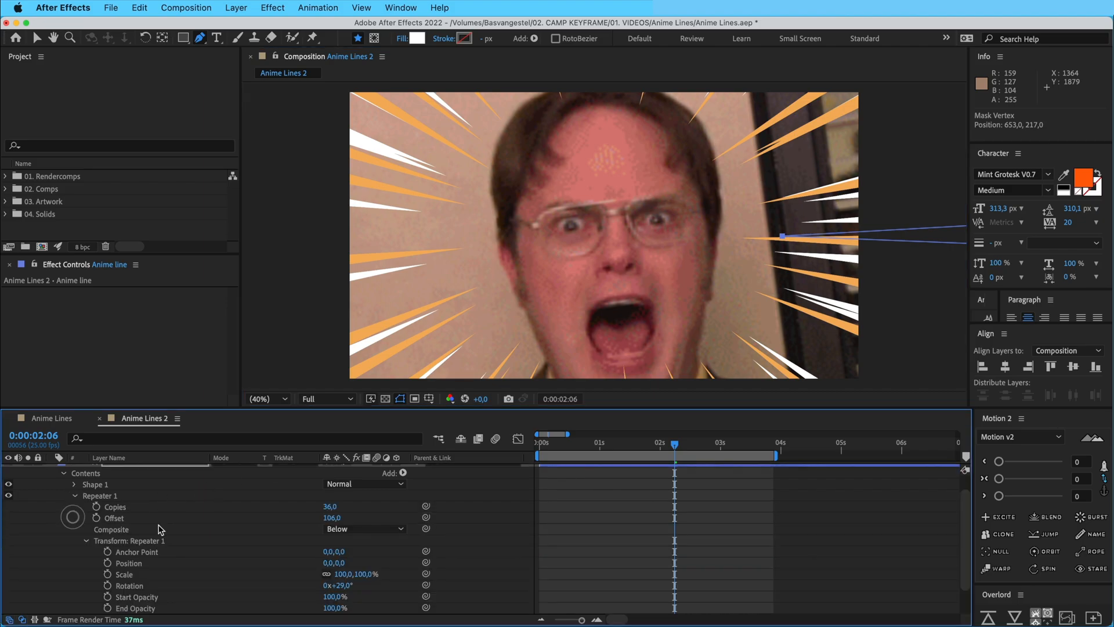
{"action": "double_click", "coordinate": [330, 506]}
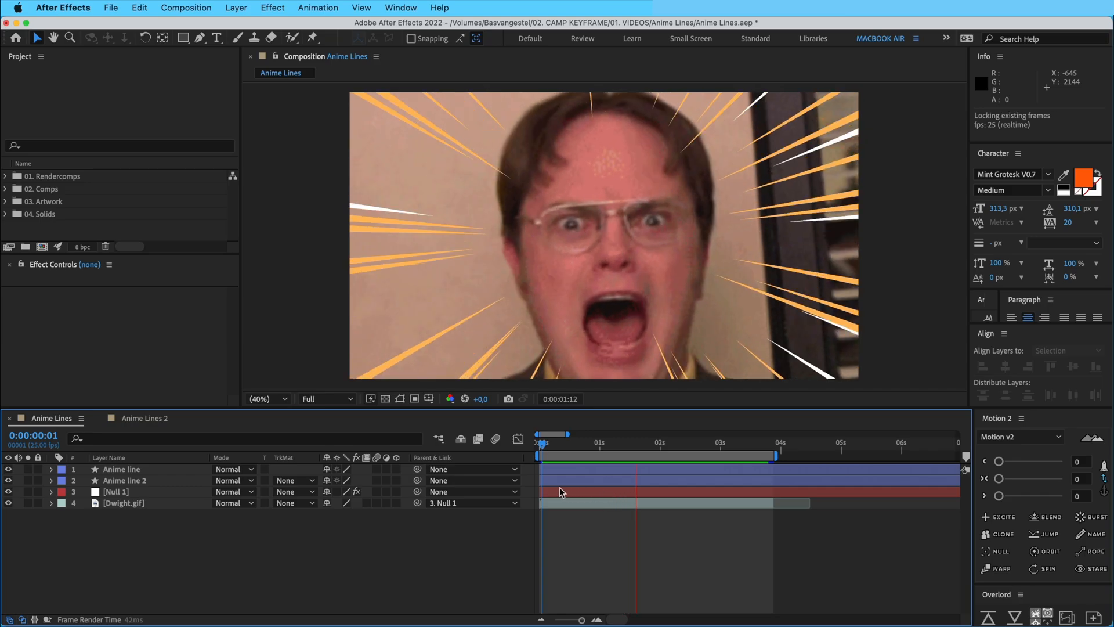
- In Anime Lines 2, give Dwight.gif's Position a wiggle(50,30) expression and preview the shake
{"action": "left_click", "coordinate": [144, 418]}
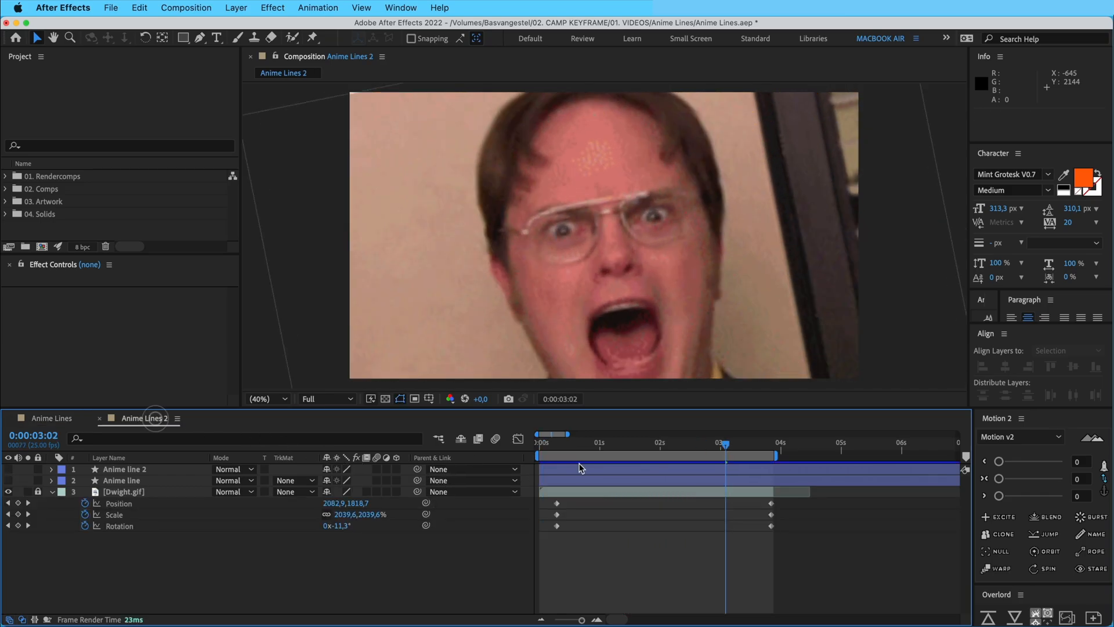
{"action": "left_click", "coordinate": [52, 490]}
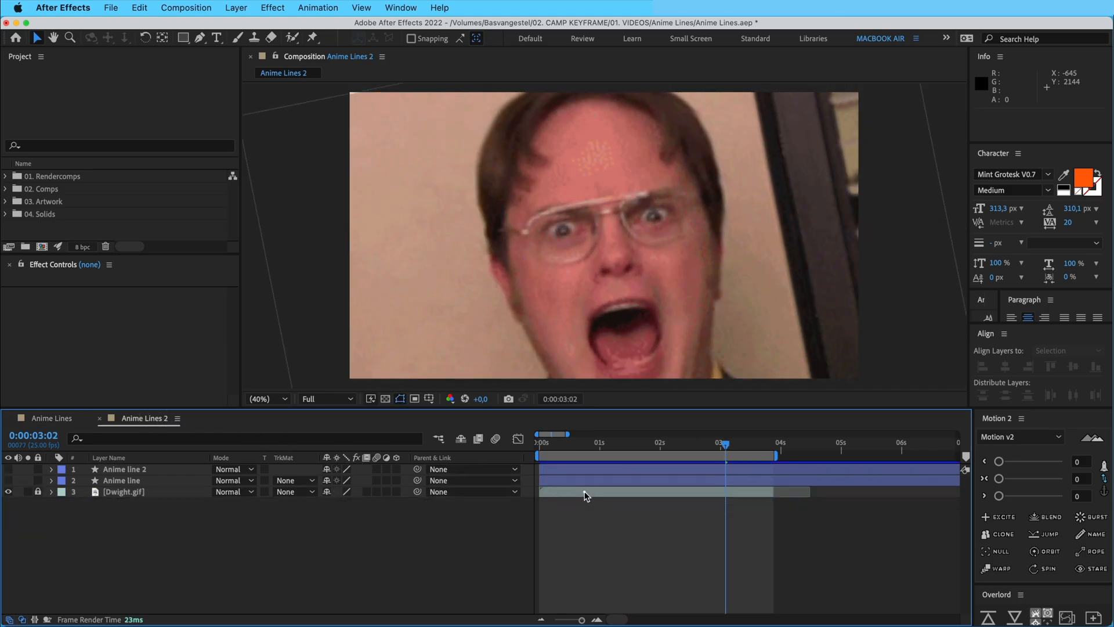
{"action": "left_click", "coordinate": [123, 491]}
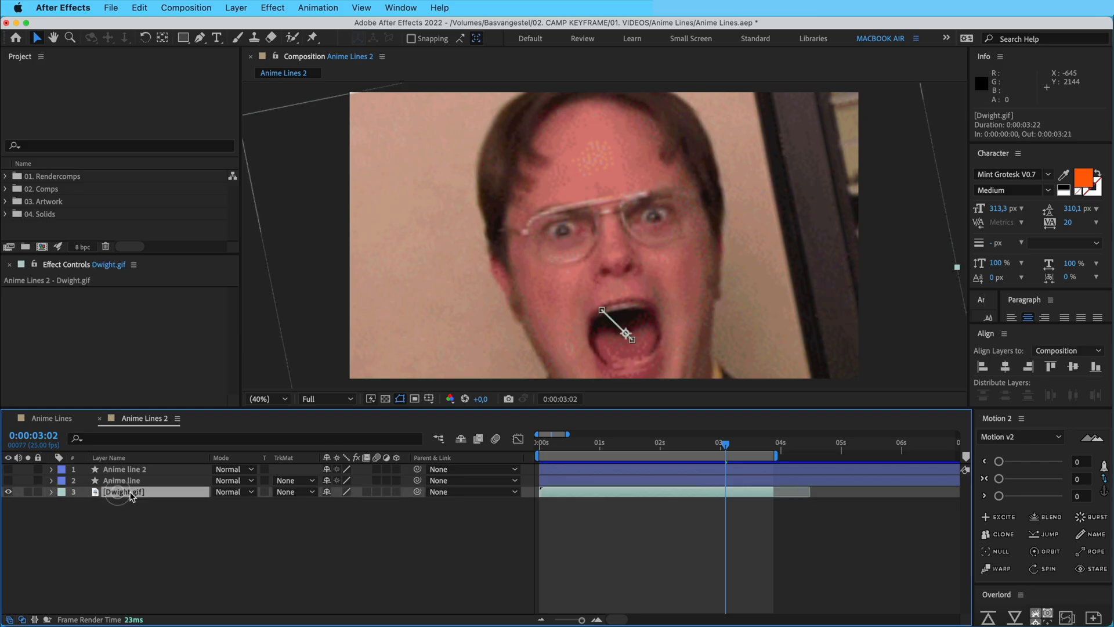
{"action": "left_click", "coordinate": [50, 491]}
{"action": "type", "text": "wiggle(1,"}
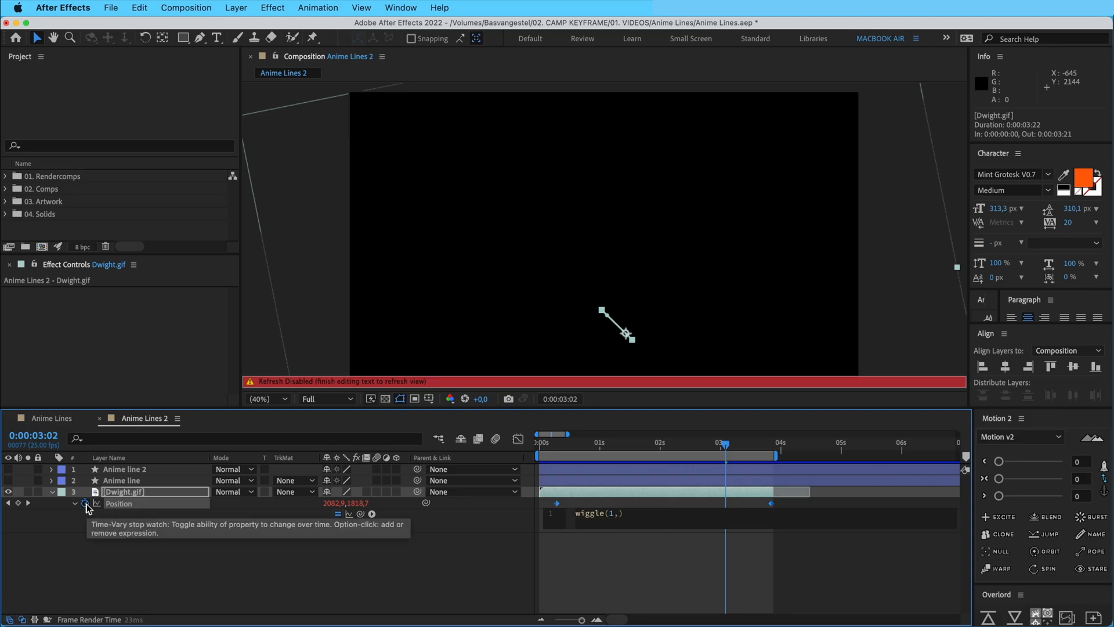
{"action": "type", "text": "50"}
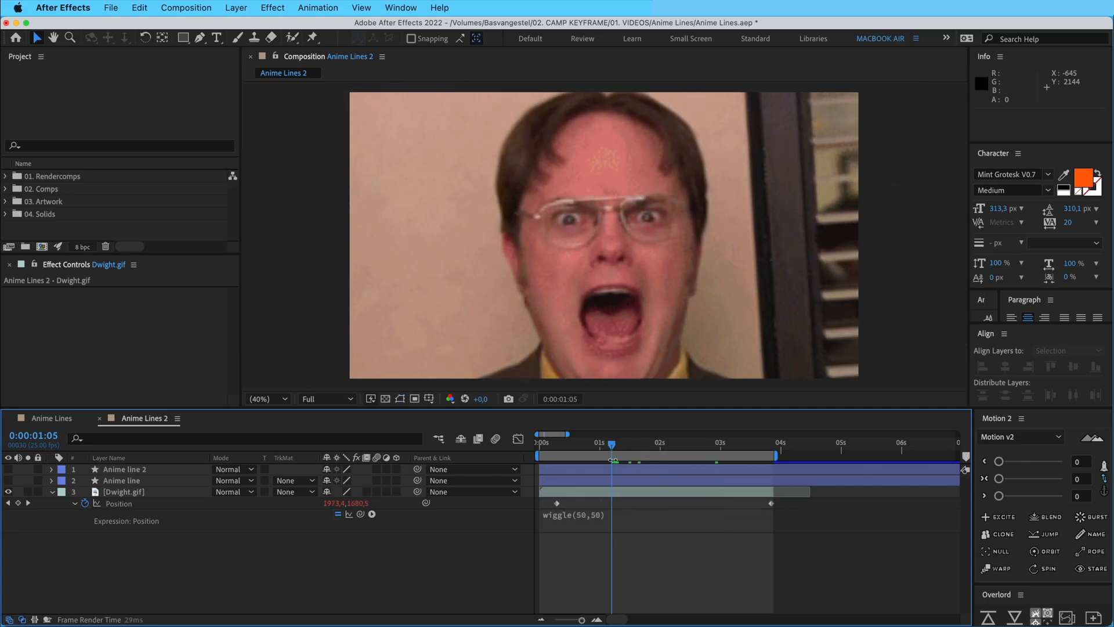
{"action": "key", "text": "space"}
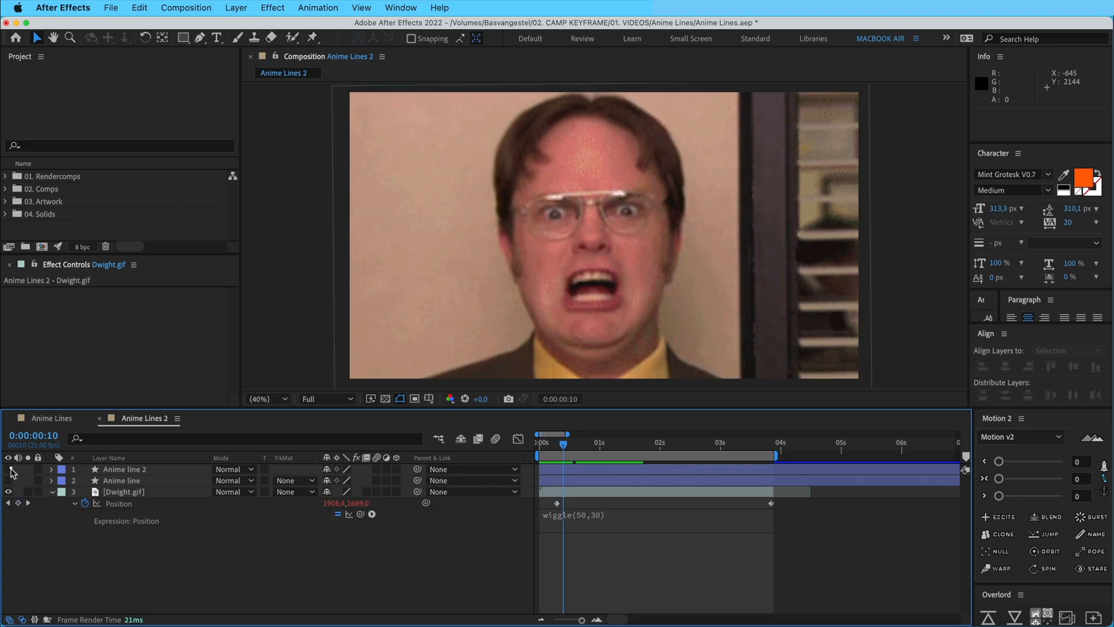
- Keyframe both Anime line layers' Shape 1 paths and align their keyframes across layers
{"action": "key", "text": "space"}
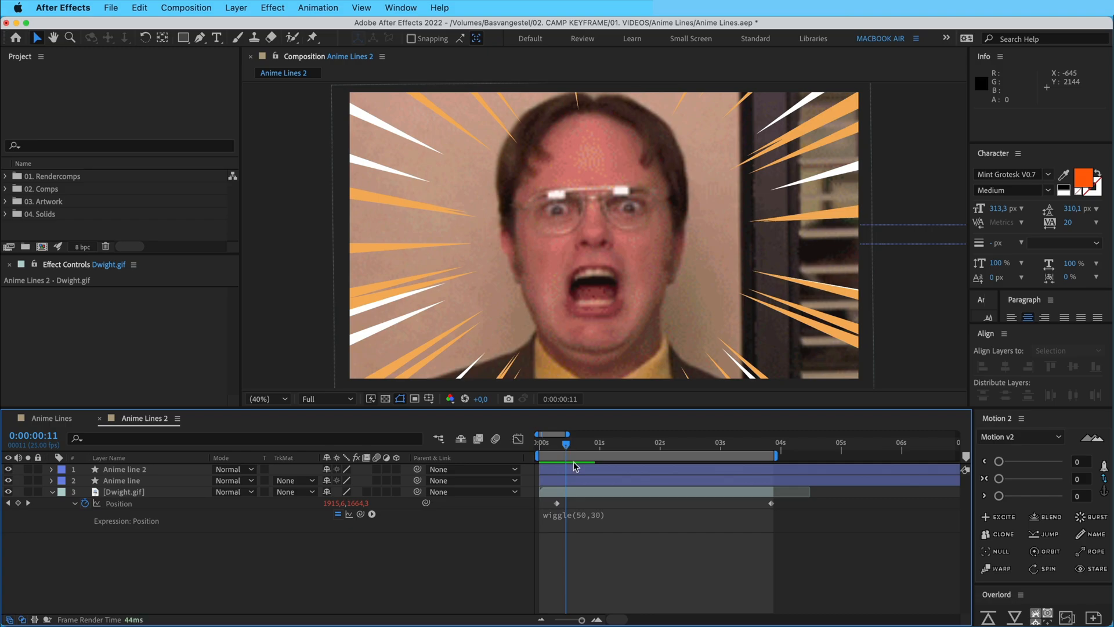
{"action": "left_click", "coordinate": [132, 469]}
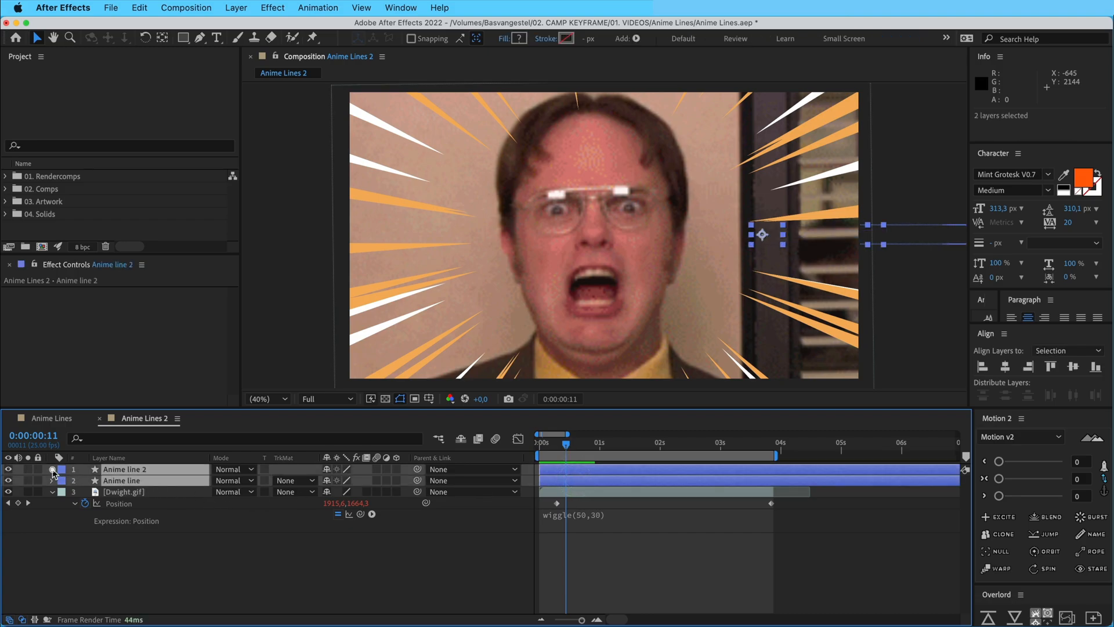
{"action": "left_click", "coordinate": [52, 469]}
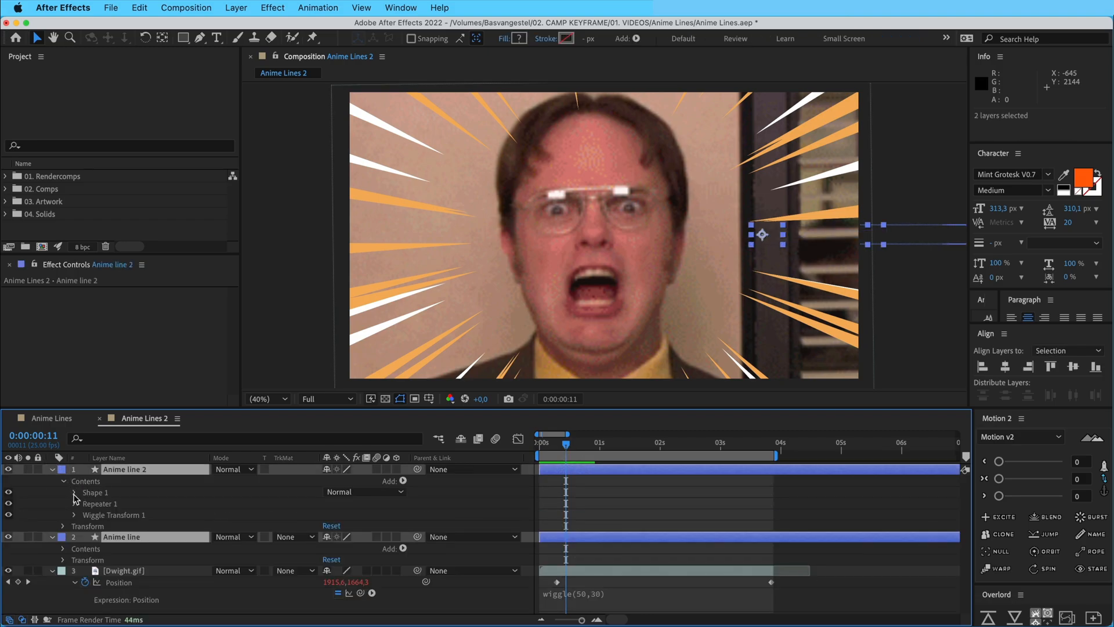
{"action": "left_click", "coordinate": [73, 492]}
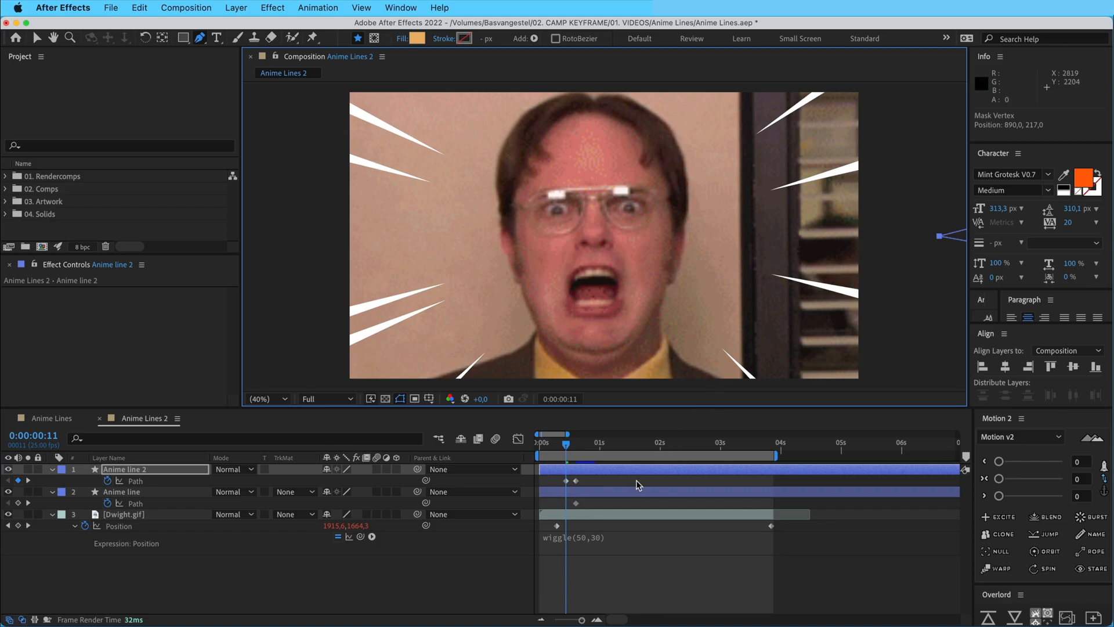
{"action": "left_click", "coordinate": [124, 491]}
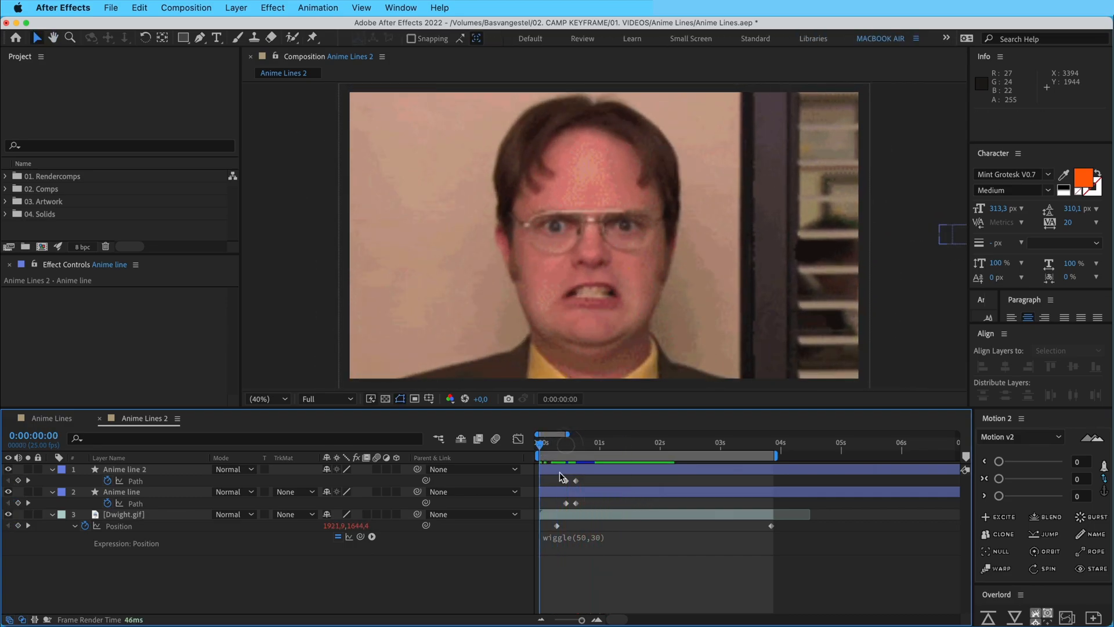
{"action": "left_click_drag", "start_coordinate": [538, 434], "coordinate": [582, 434]}
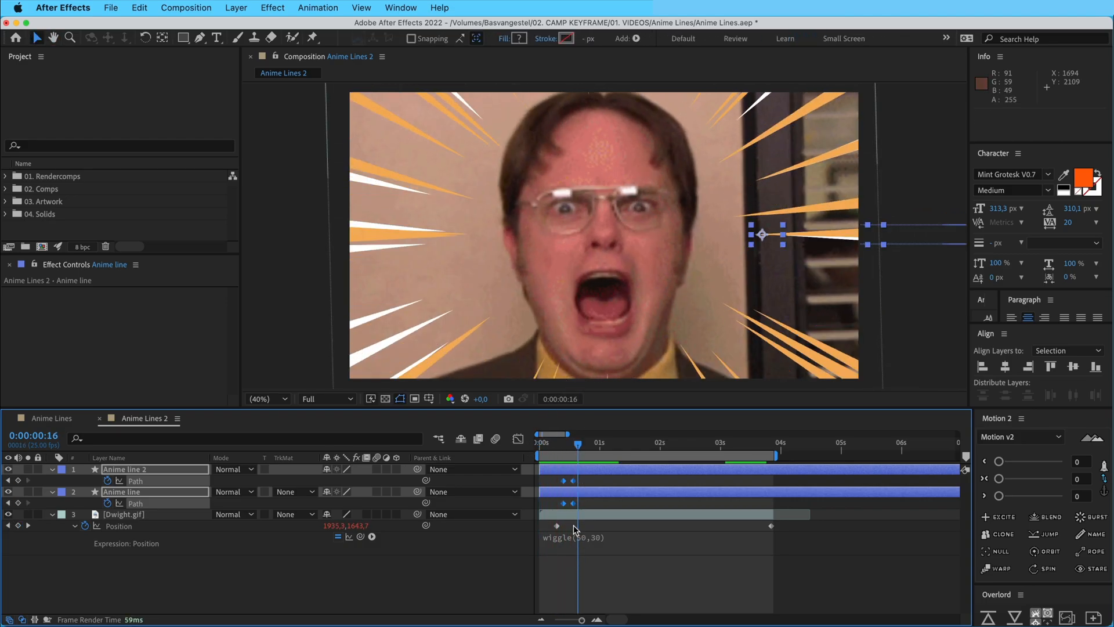
- Delete the wiggle expression from Dwight.gif's Position
{"action": "left_click", "coordinate": [573, 537]}
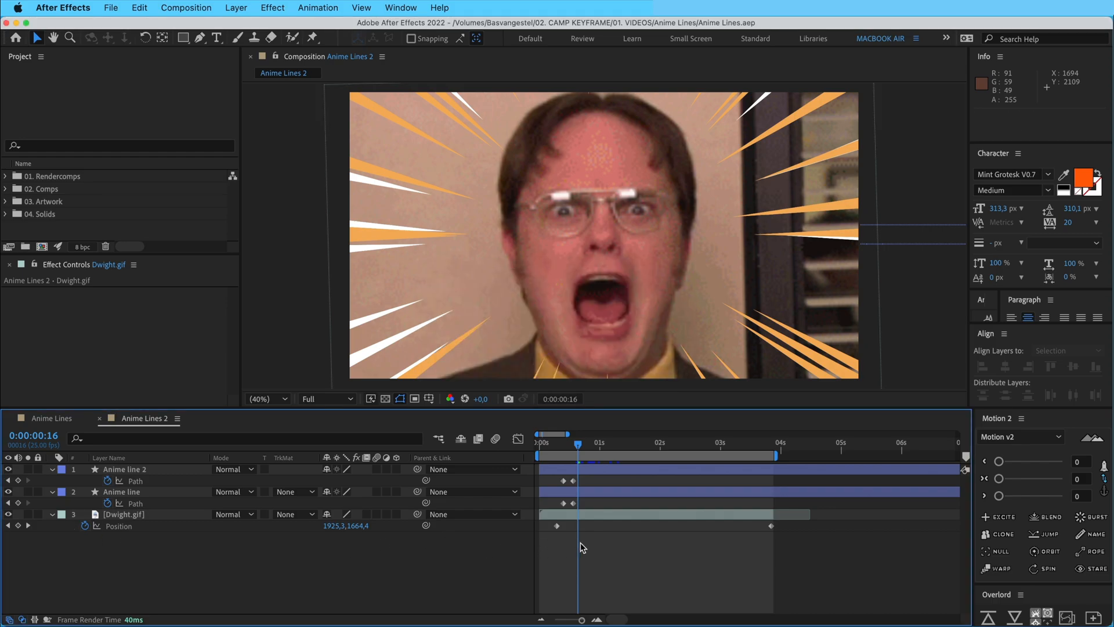
{"action": "mouse_move", "coordinate": [601, 520]}
{"action": "type", "text": "se"}
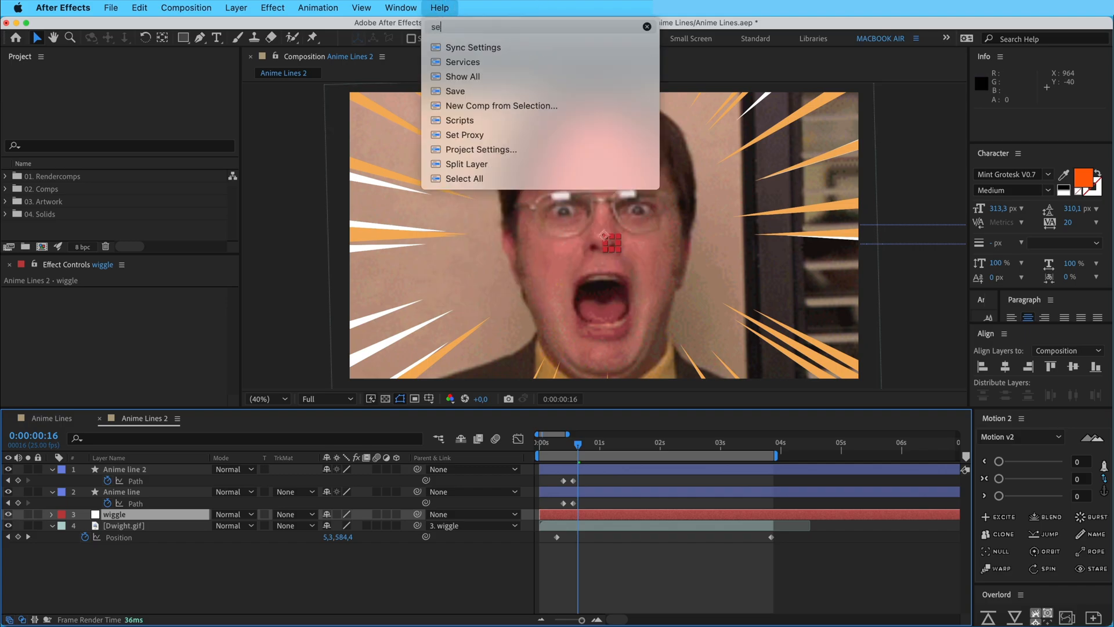
- Add Slider Control effects to the wiggle null
{"action": "type", "text": "k"}
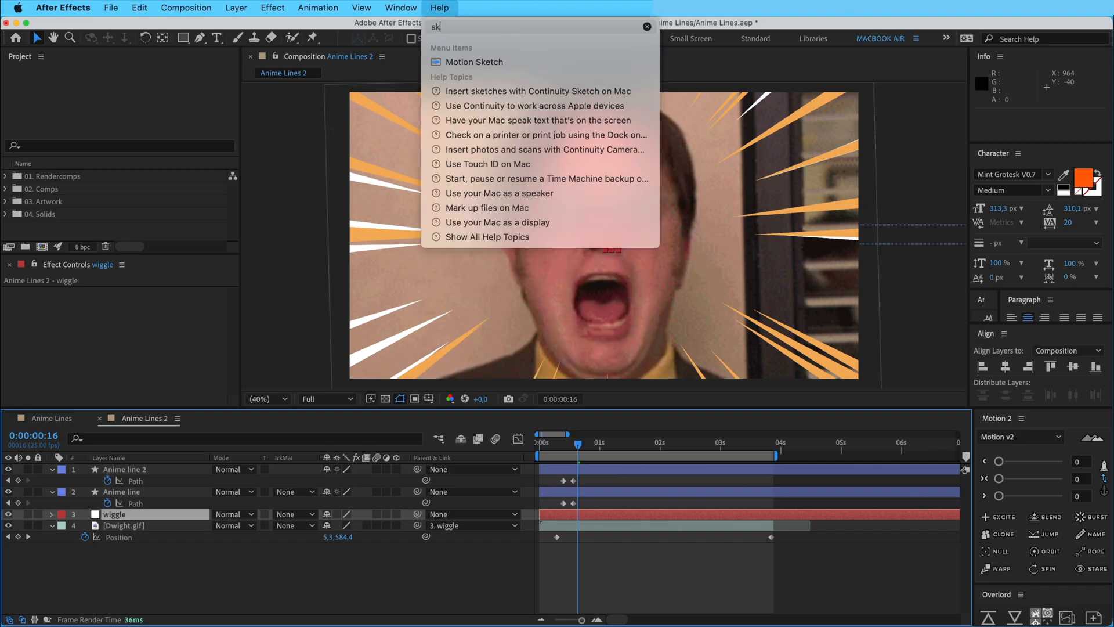
{"action": "type", "text": "lider"}
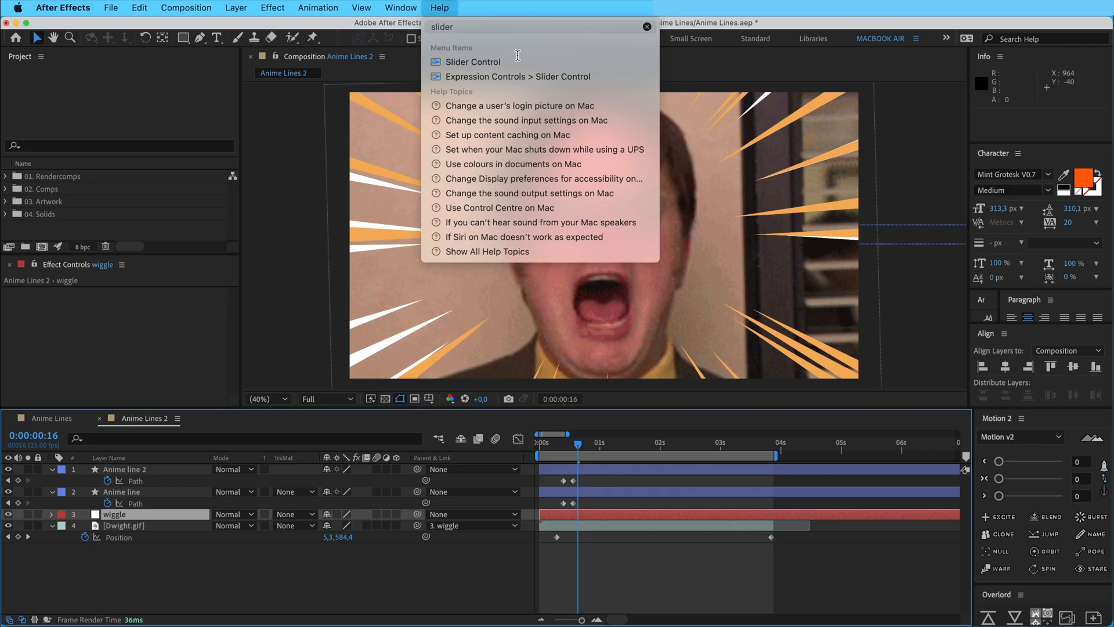
{"action": "left_click", "coordinate": [472, 62]}
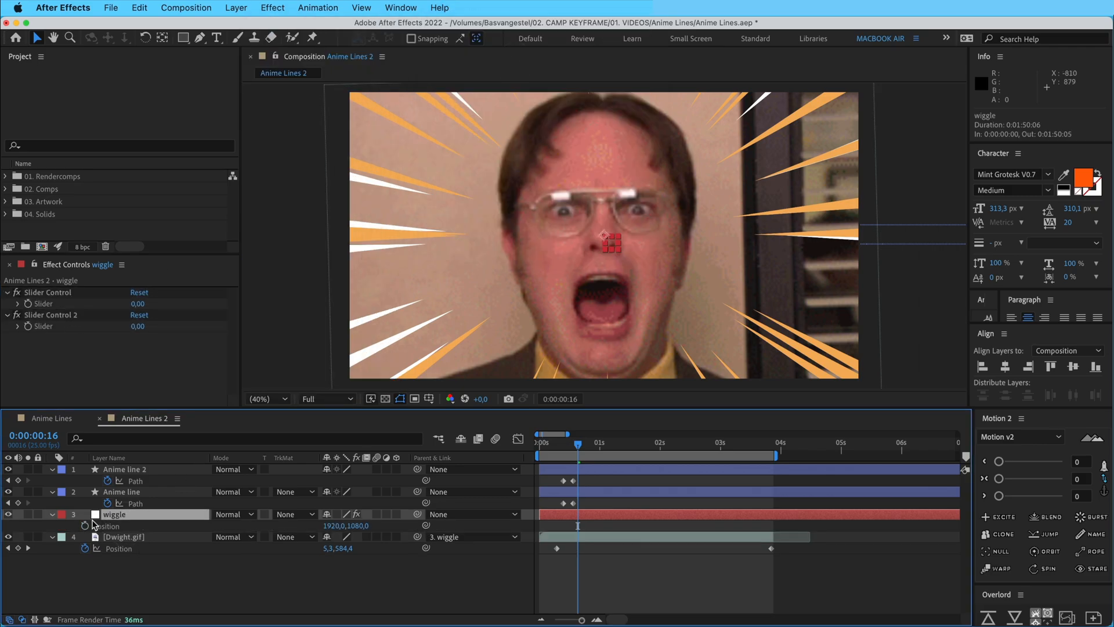
{"action": "mouse_move", "coordinate": [85, 526]}
{"action": "type", "text": "wiggle(50"}
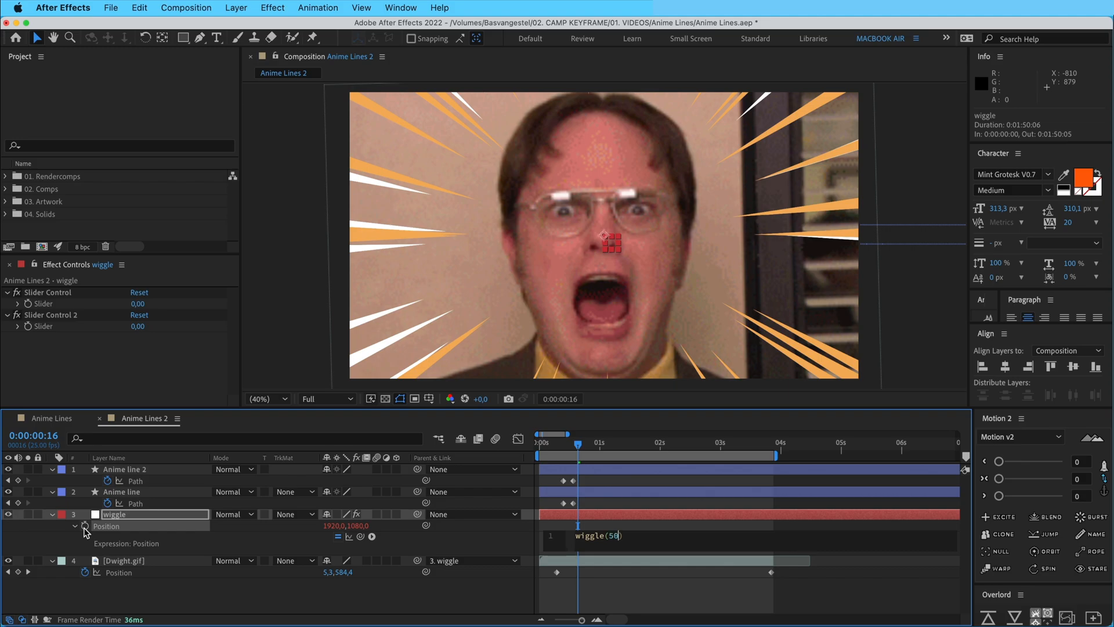
- Link the Position wiggle frequency and amount to the two sliders, set both to 50, and preview the shake
{"action": "type", "text": ",50"}
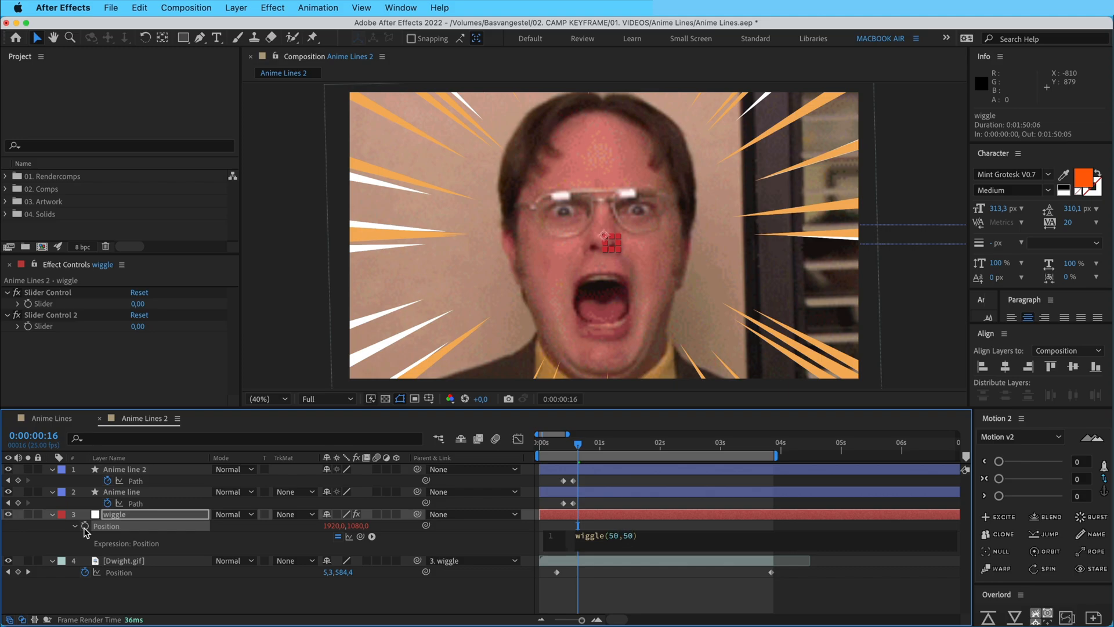
{"action": "double_click", "coordinate": [601, 535]}
{"action": "type", "text": "effect(\"Slider Control\")(\"Slider\""}
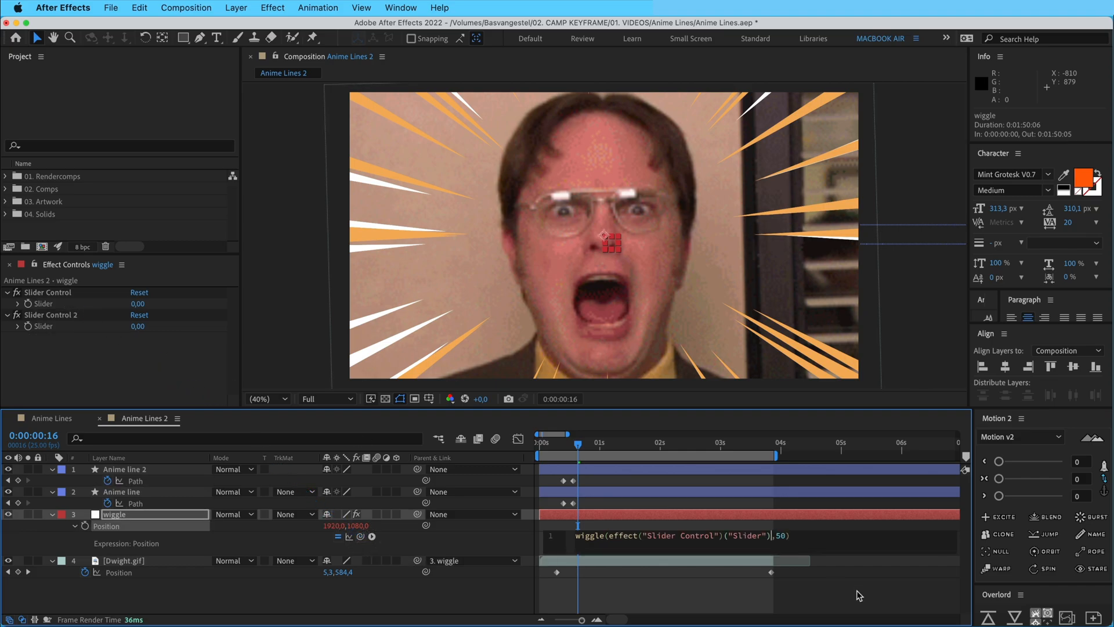
{"action": "left_click", "coordinate": [783, 535]}
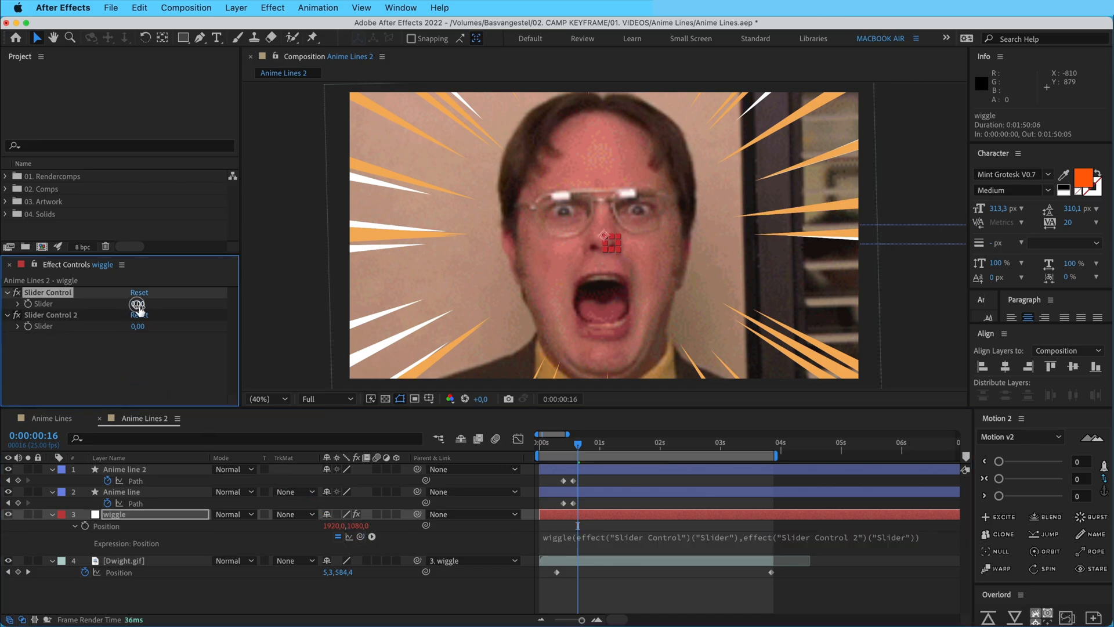
{"action": "double_click", "coordinate": [137, 303]}
{"action": "type", "text": "50"}
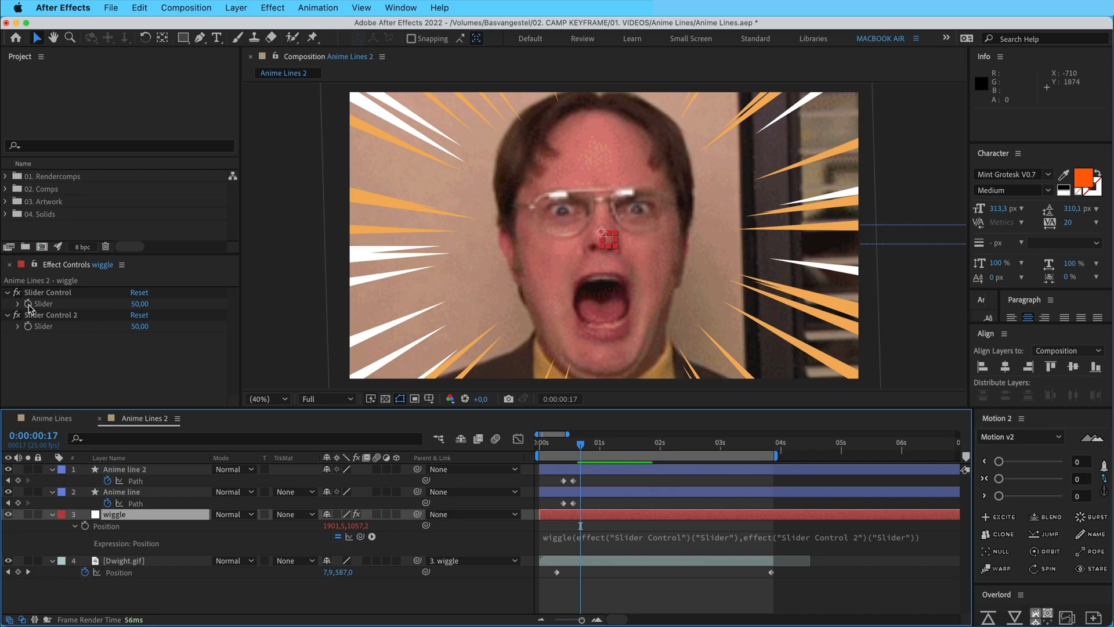
{"action": "left_click_drag", "start_coordinate": [580, 433], "coordinate": [570, 443]}
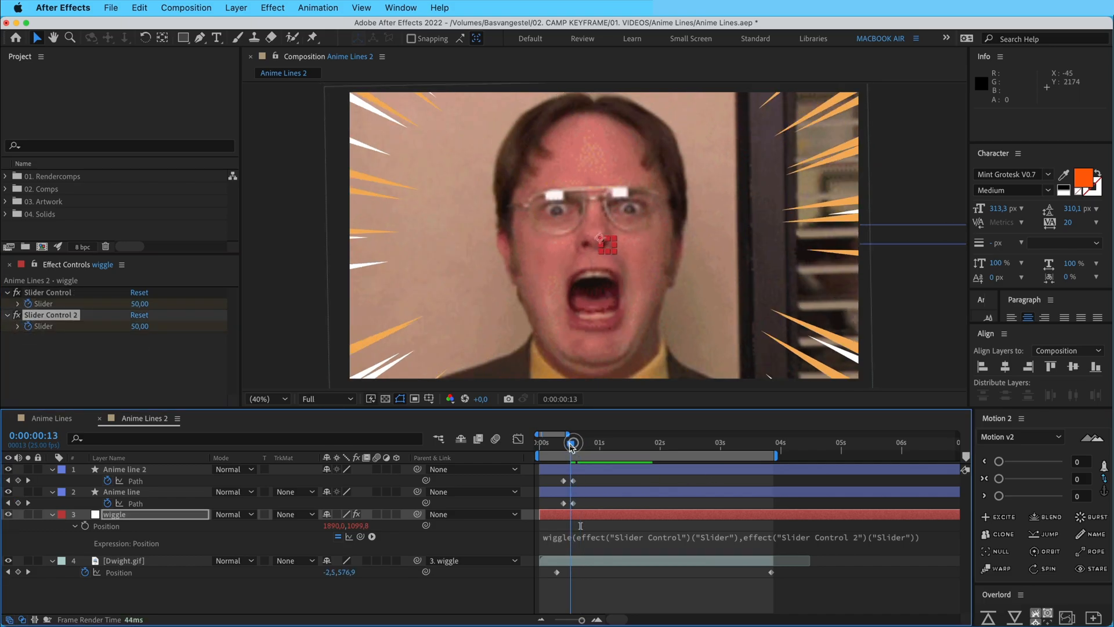